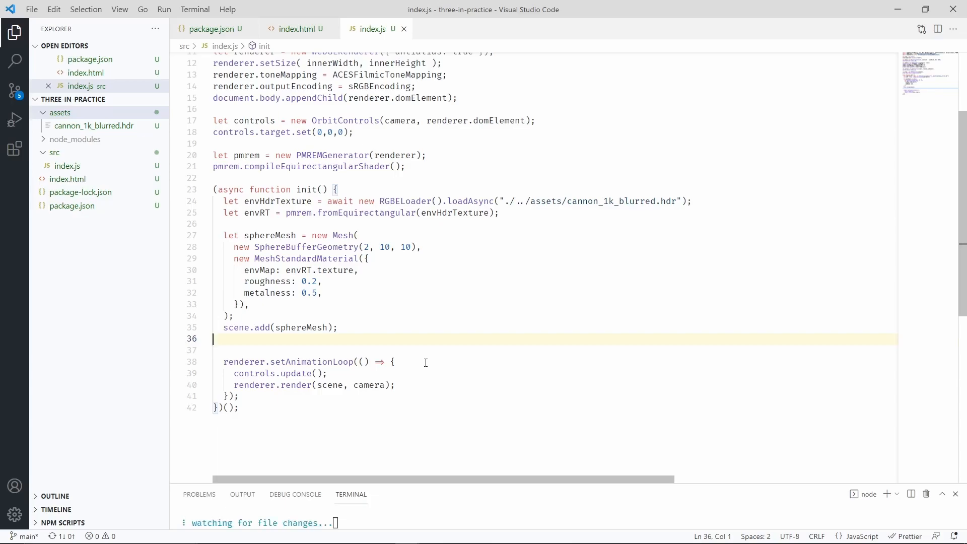
Remove the sphereMesh block from init and declare an empty function CustomRing(envRT, thickness, color).
{"action": "key", "text": "Delete"}
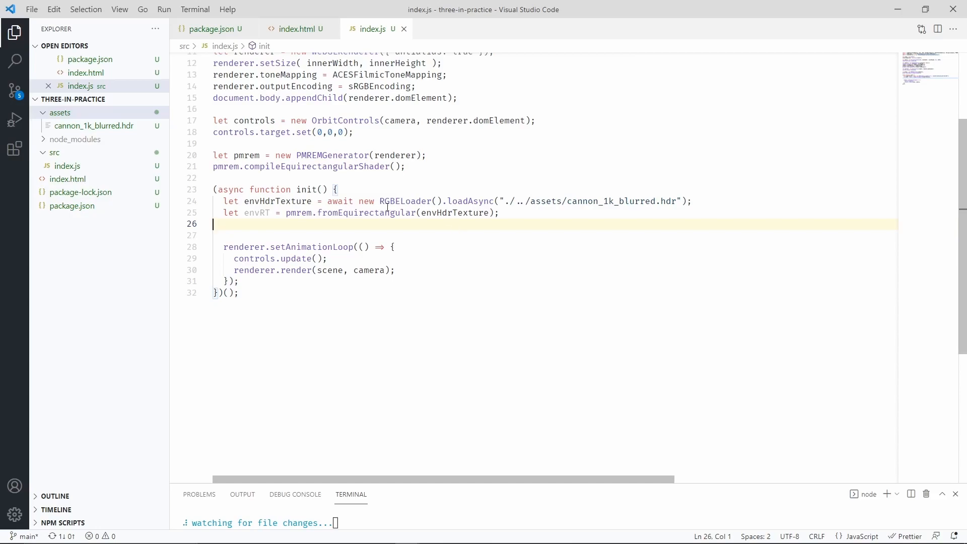
{"action": "type", "text": "function CustomRing(envRT, thickness, color) {"}
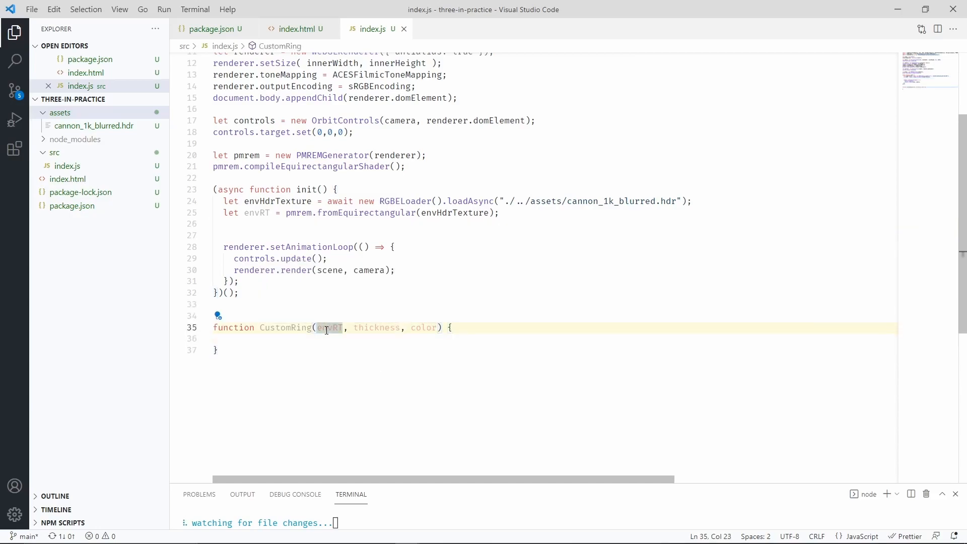
{"action": "double_click", "coordinate": [376, 328]}
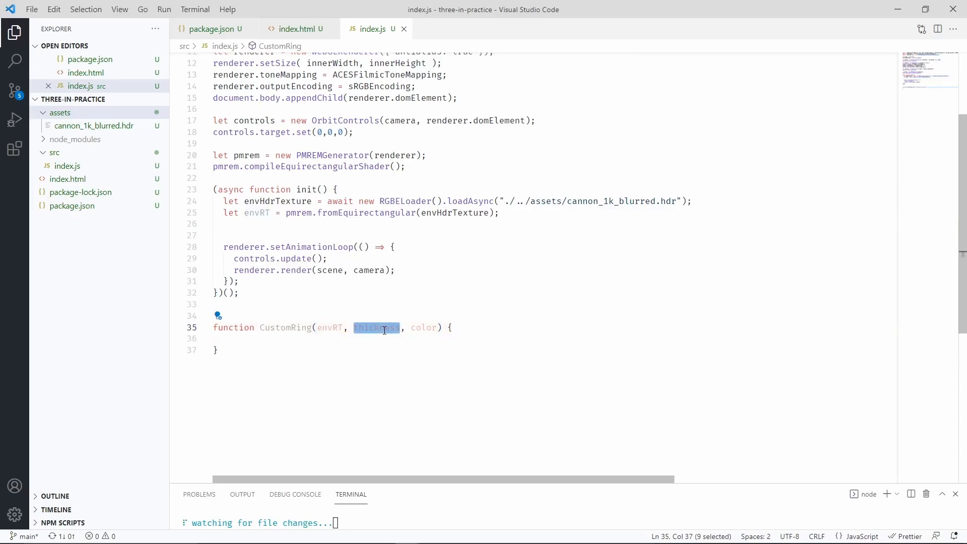
{"action": "double_click", "coordinate": [423, 327]}
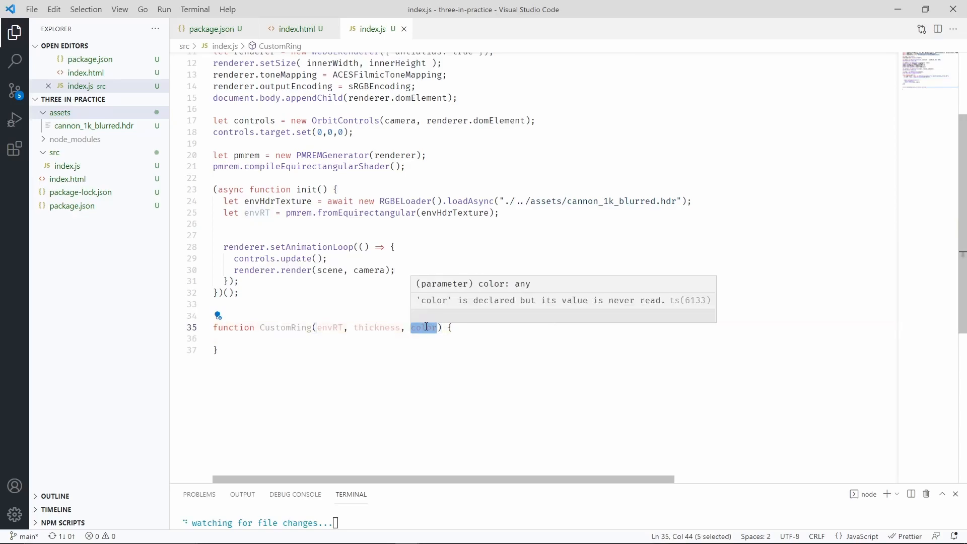
{"action": "left_click", "coordinate": [494, 338]}
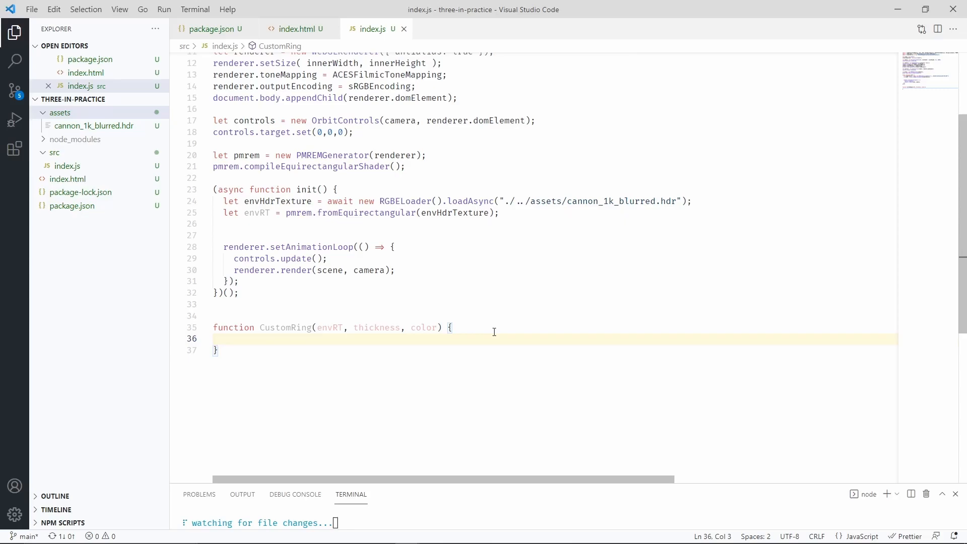
Fill CustomRing with a RingGeometry mesh and reflective MeshStandardMaterial, set ring.position, and return ring.
{"action": "type", "text": "let ring = new Mesh("}
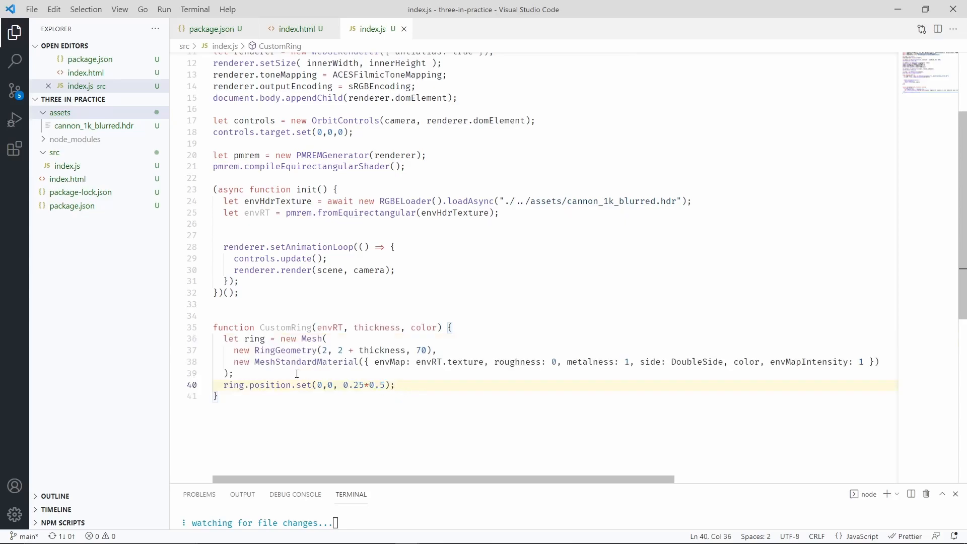
{"action": "double_click", "coordinate": [285, 349]}
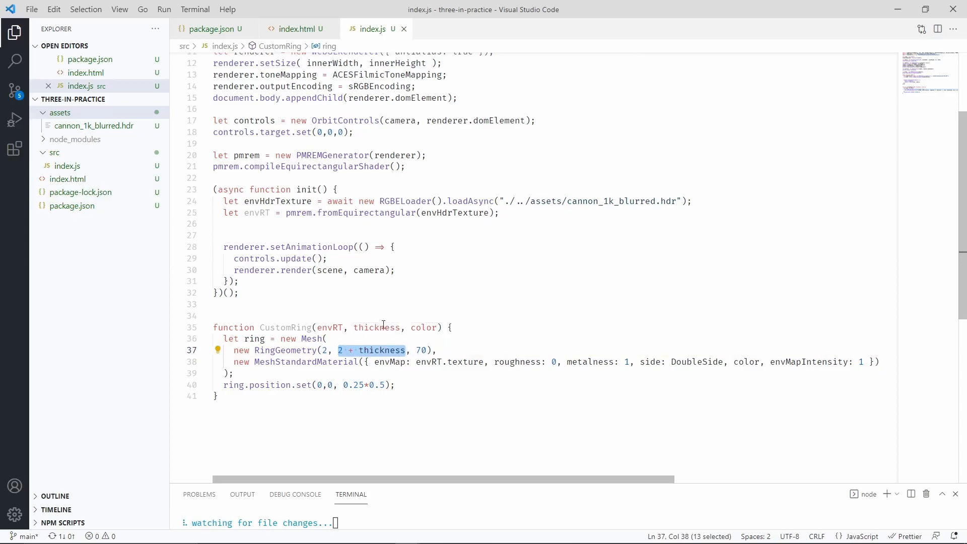
{"action": "mouse_move", "coordinate": [377, 327]}
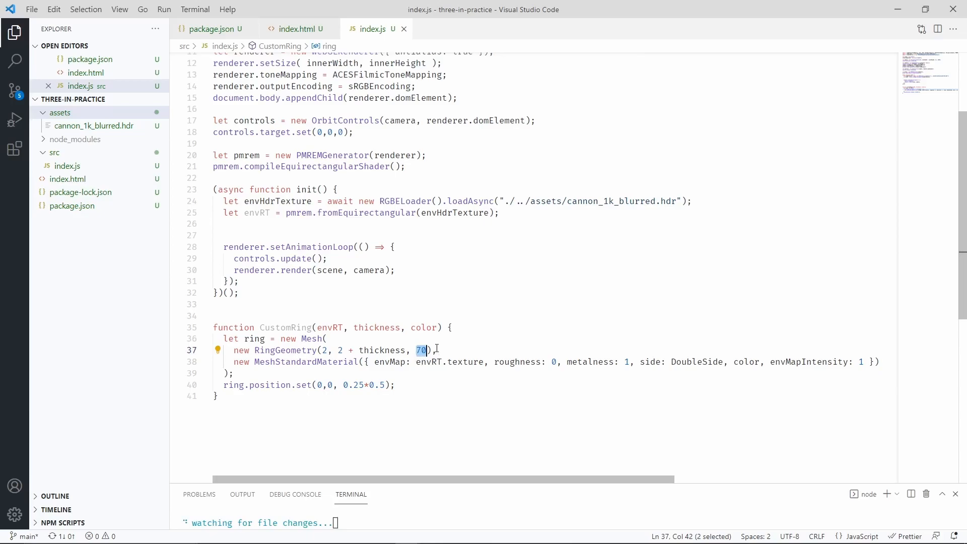
{"action": "mouse_move", "coordinate": [393, 361]}
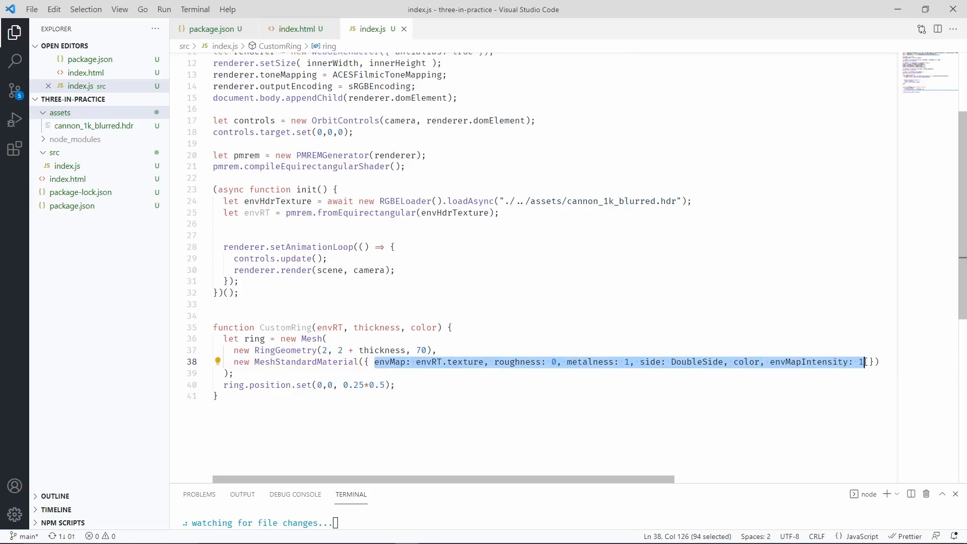
{"action": "left_click", "coordinate": [371, 384]}
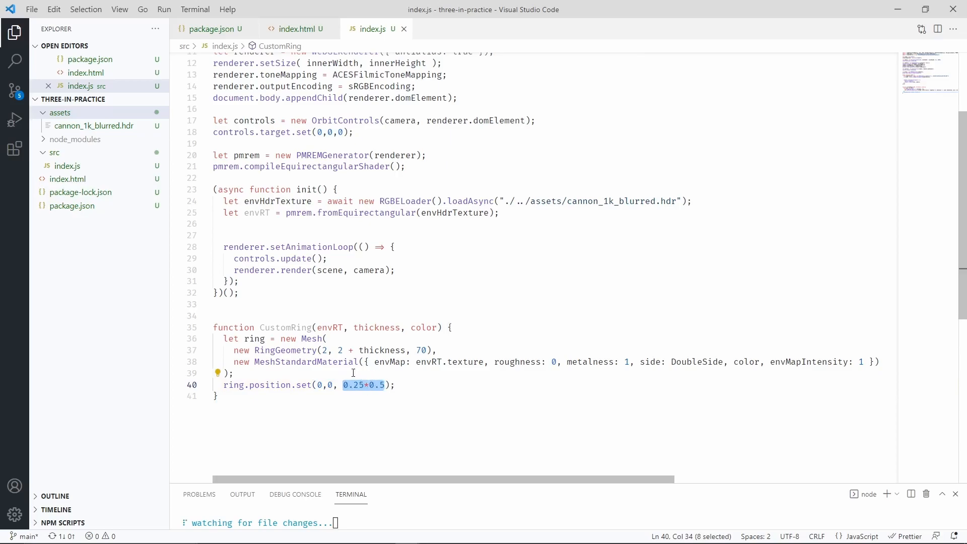
{"action": "mouse_move", "coordinate": [402, 384]}
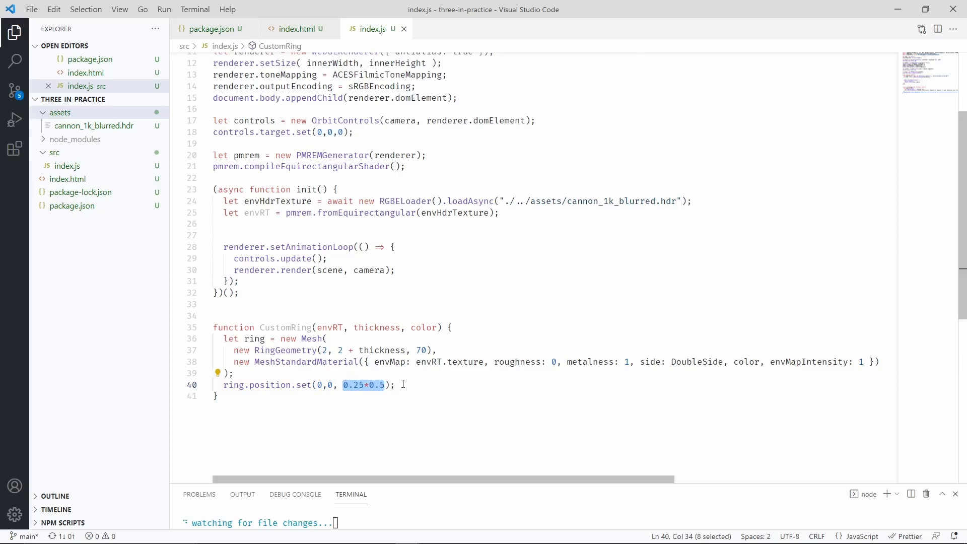
{"action": "type", "text": "return ring;"}
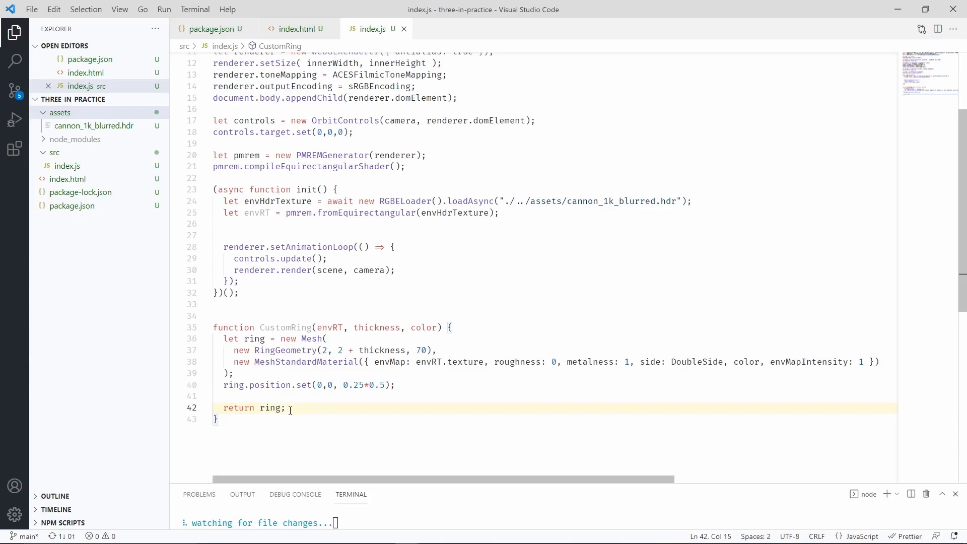
{"action": "triple_click", "coordinate": [246, 407]}
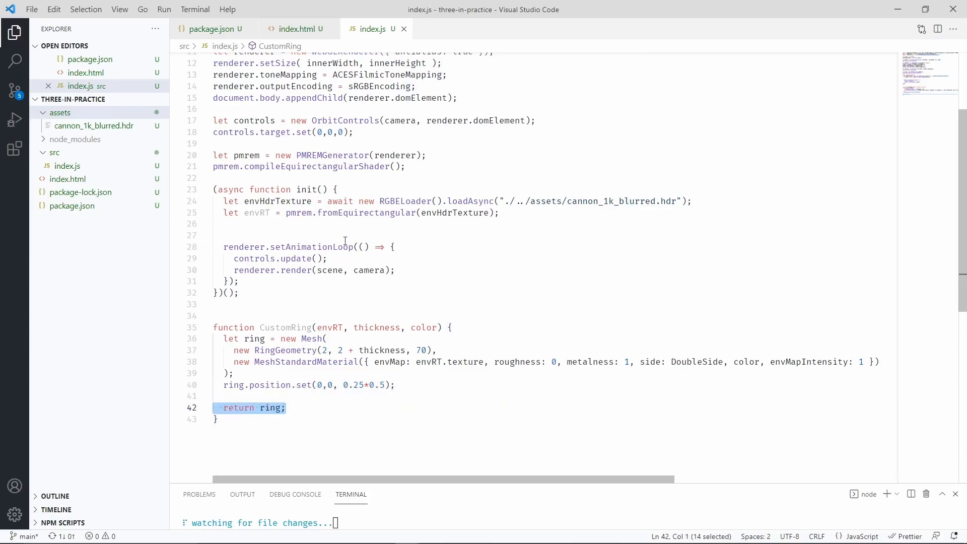
{"action": "mouse_move", "coordinate": [310, 350]}
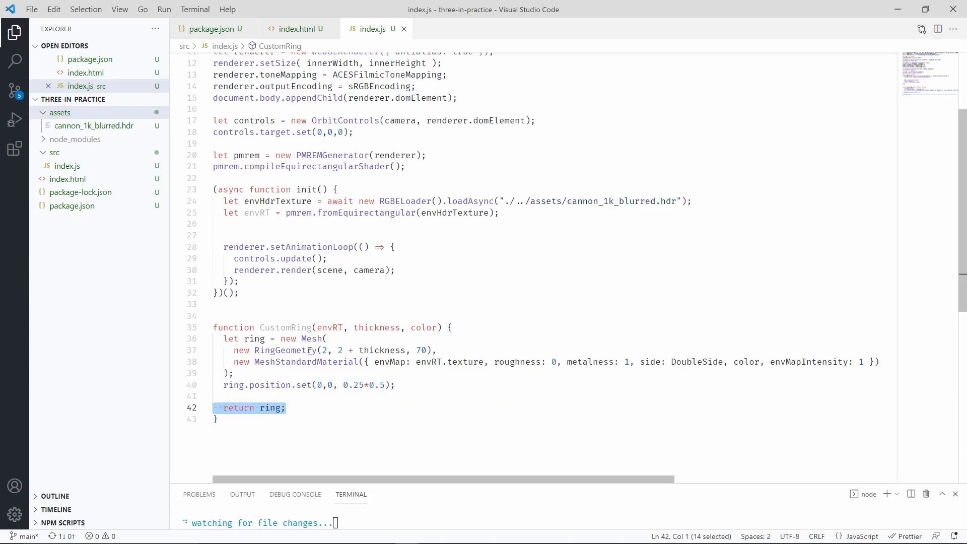
Add scene.add(CustomRing(envRT, 0.5, new Color("white"))) to init, split across lines.
{"action": "type", "text": "scene.add(CustomRing(envRT, 0.5, new Color(\"white\")));"}
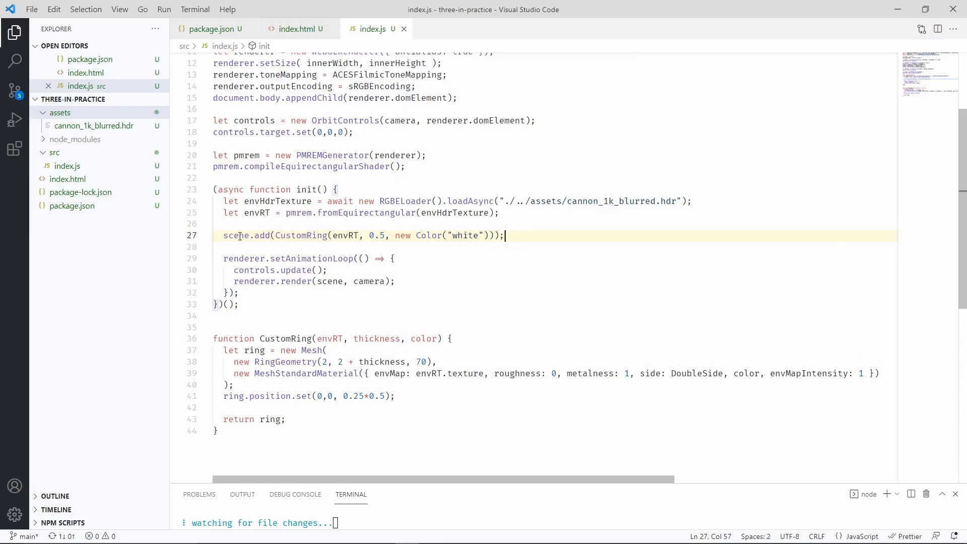
{"action": "left_click", "coordinate": [276, 236]}
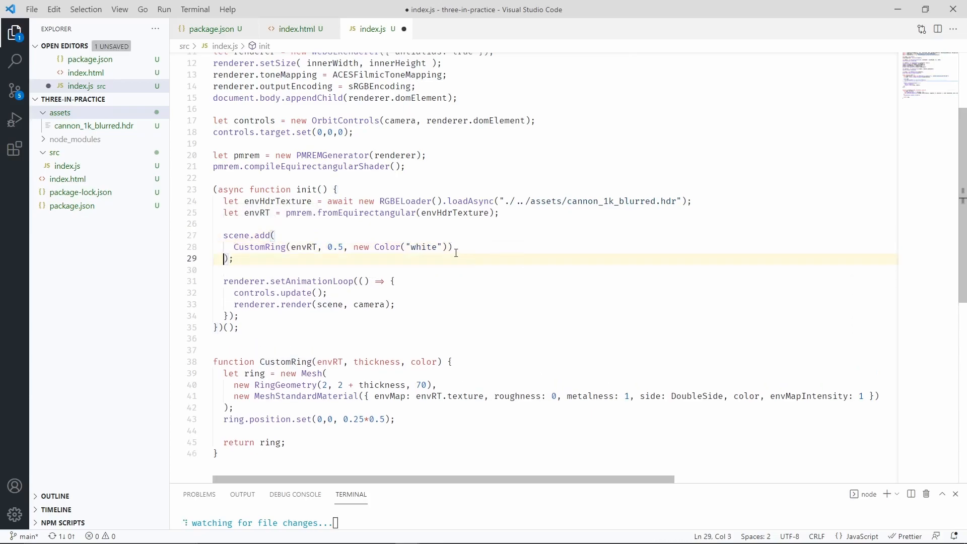
{"action": "double_click", "coordinate": [305, 247]}
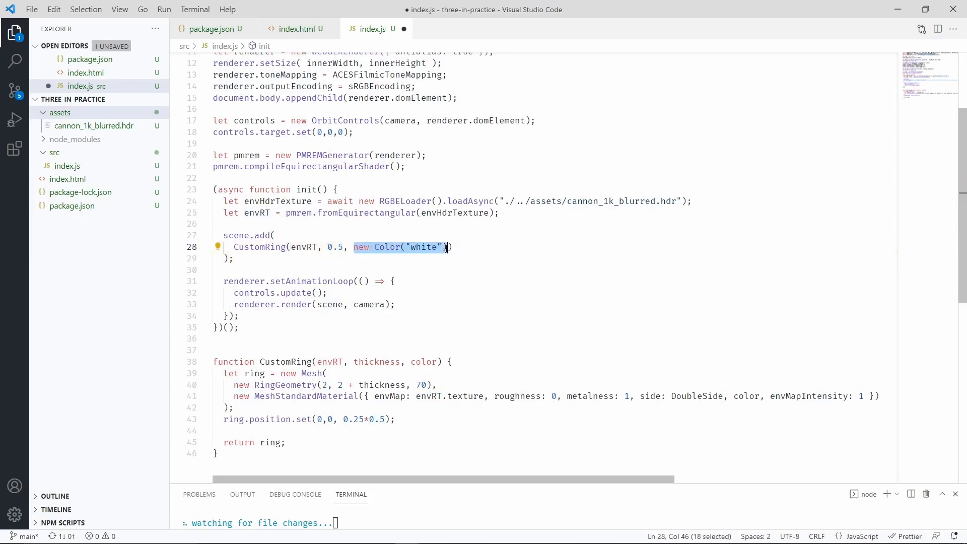
{"action": "left_click", "coordinate": [272, 442]}
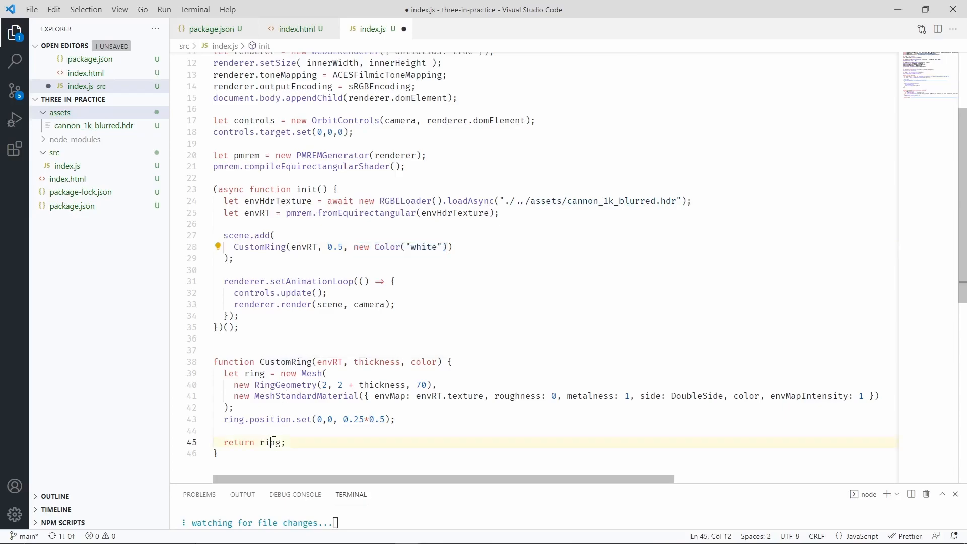
{"action": "double_click", "coordinate": [270, 442]}
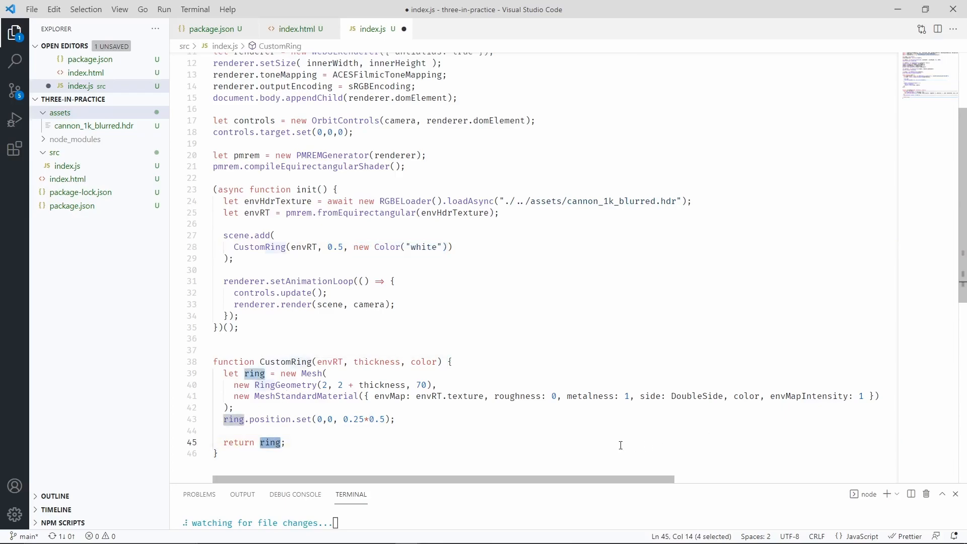
{"action": "double_click", "coordinate": [695, 395]}
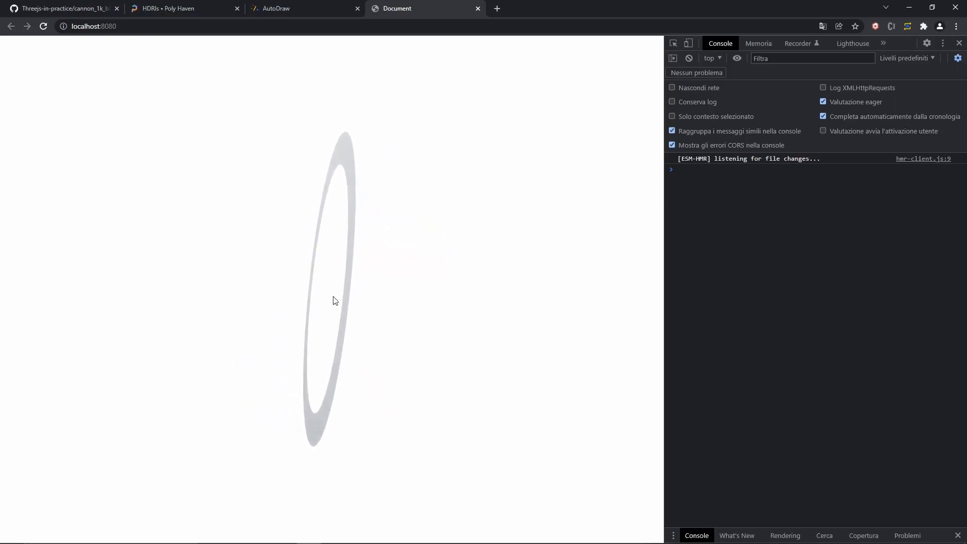
{"action": "mouse_move", "coordinate": [372, 293]}
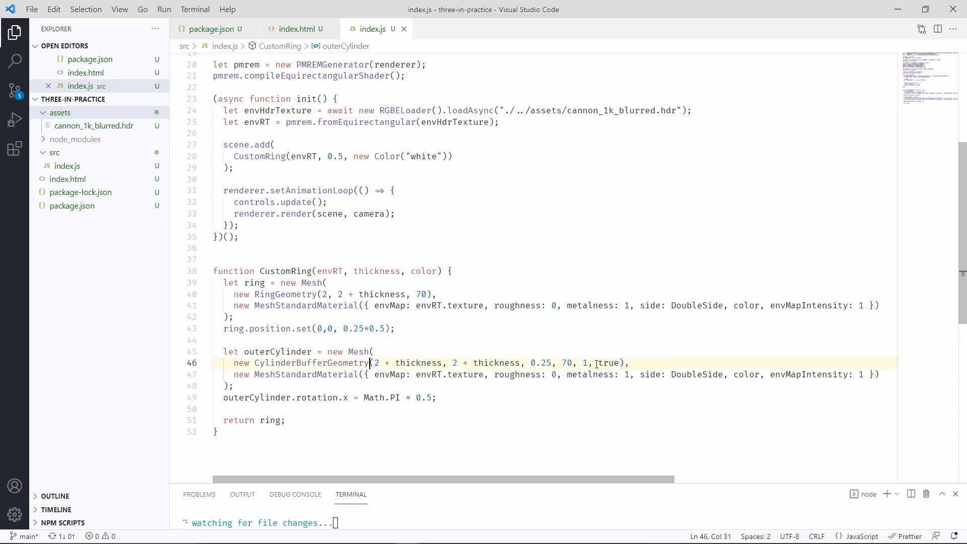
Create outerCylinder from CylinderBufferGeometry and MeshStandardMaterial with rotation.x = Math.PI * 0.5.
{"action": "double_click", "coordinate": [608, 363]}
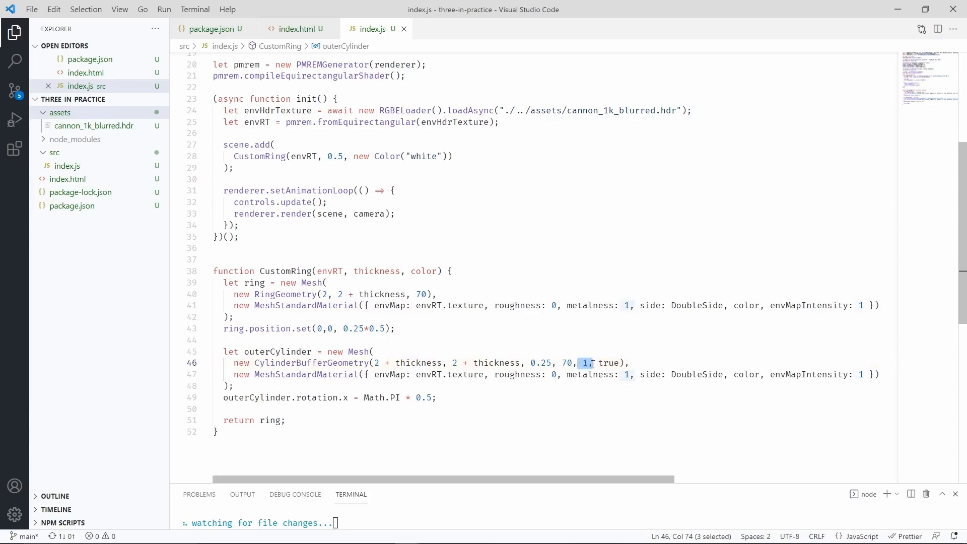
{"action": "left_click", "coordinate": [224, 397]}
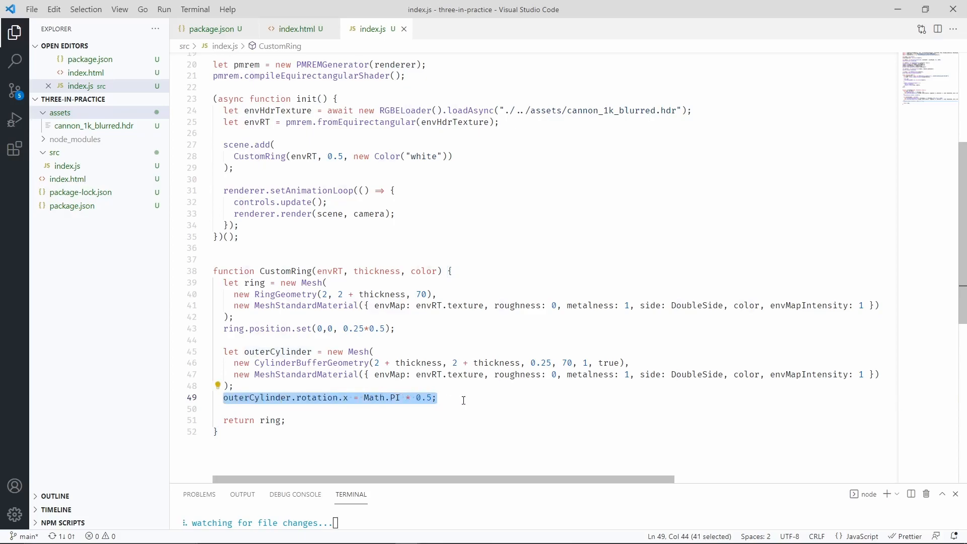
{"action": "left_click", "coordinate": [437, 397]}
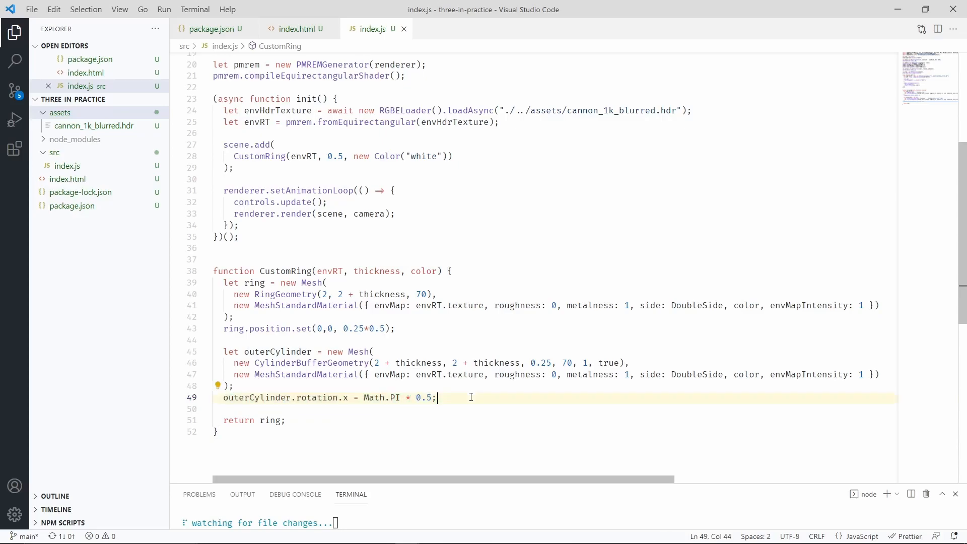
{"action": "left_click", "coordinate": [364, 397]}
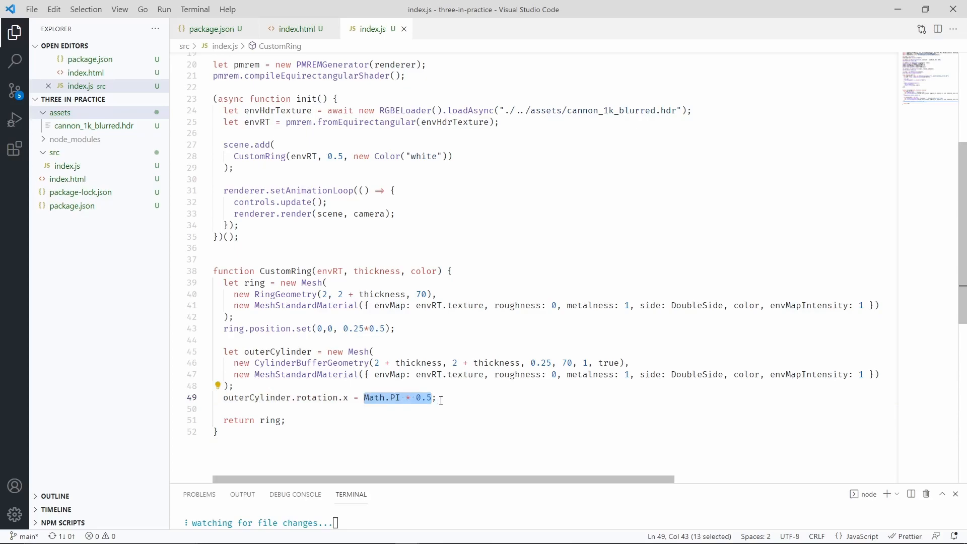
{"action": "left_click", "coordinate": [434, 398]}
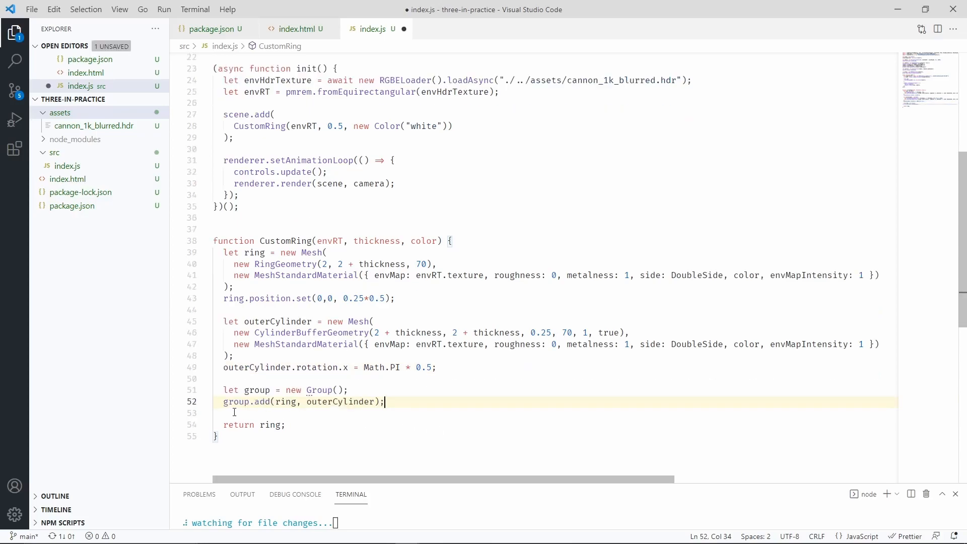
Add ring and outerCylinder to a new Group, return group instead of ring, and save.
{"action": "triple_click", "coordinate": [302, 401]}
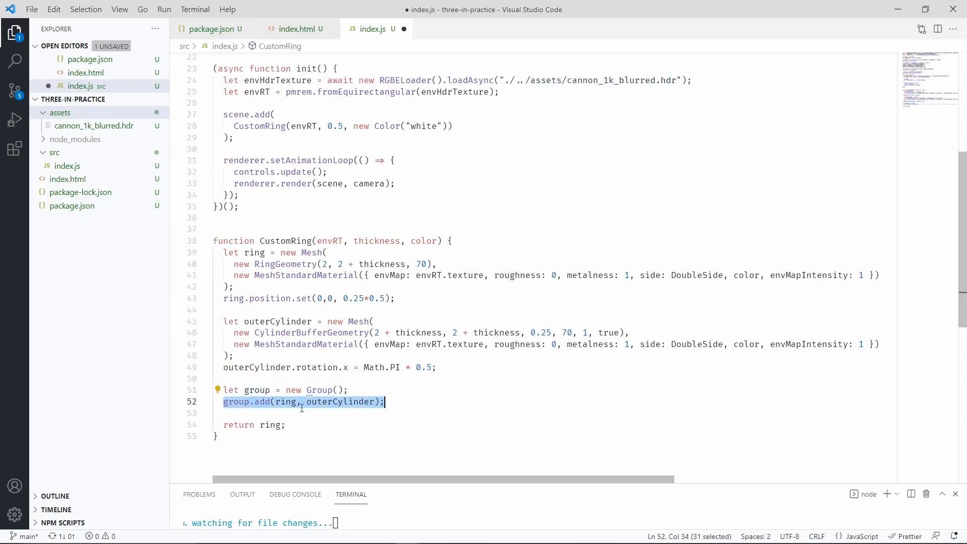
{"action": "double_click", "coordinate": [338, 401]}
{"action": "type", "text": "group"}
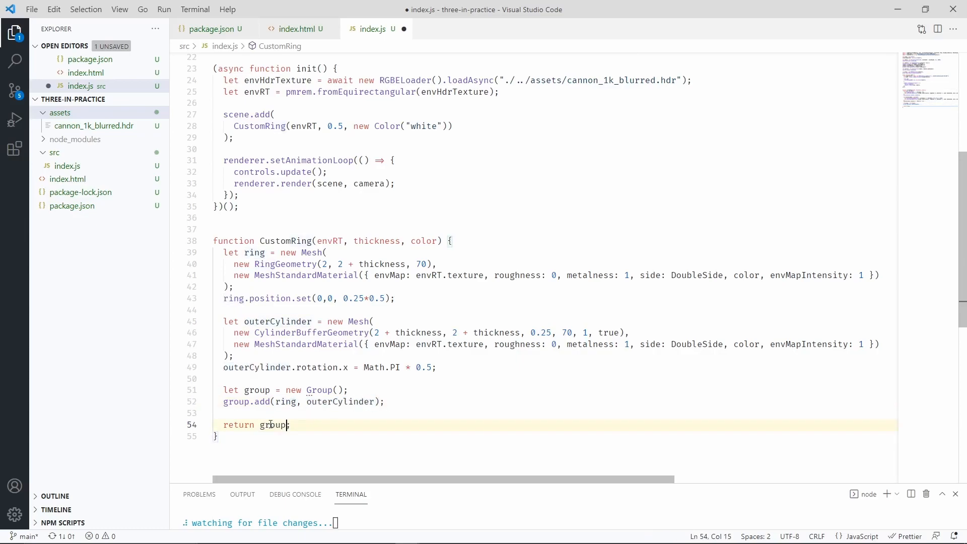
{"action": "mouse_move", "coordinate": [308, 425]}
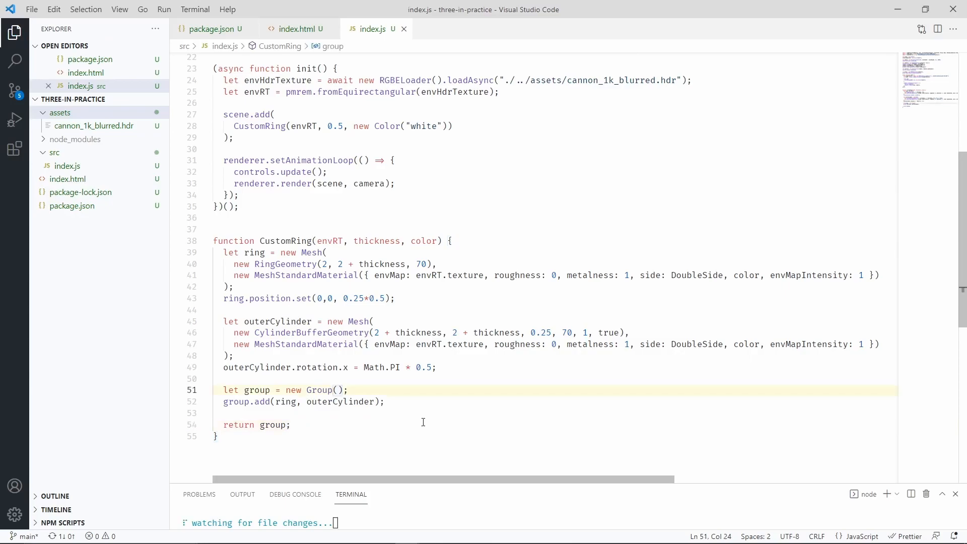
{"action": "left_click", "coordinate": [322, 390]}
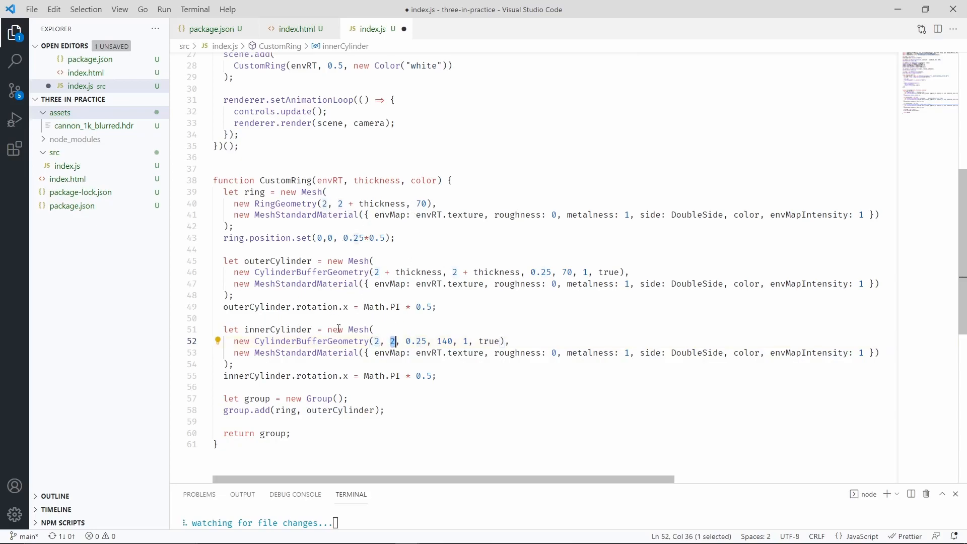
Add innerCylinder to group.add and create ring1 (0.65, white), ring2, and ring3 (0.15, grey).
{"action": "left_click", "coordinate": [401, 410]}
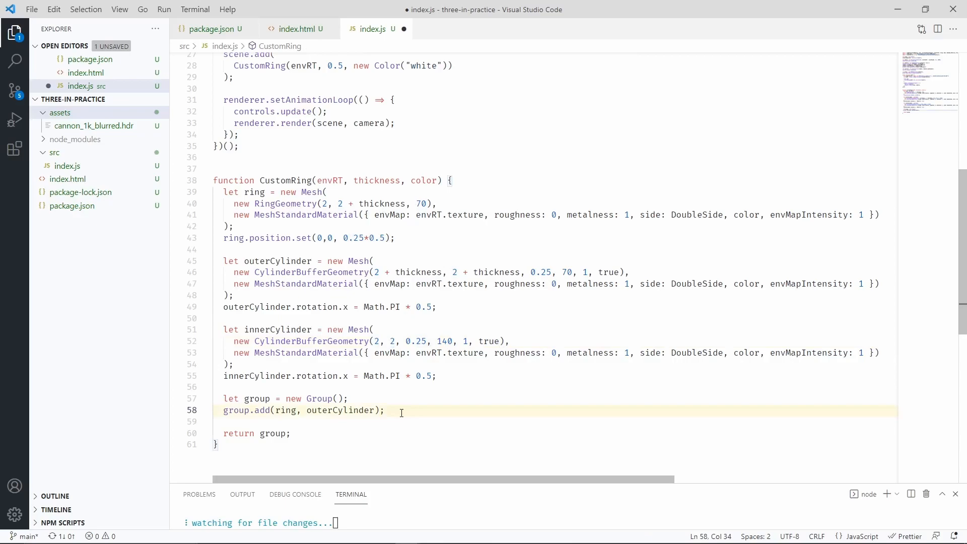
{"action": "mouse_move", "coordinate": [272, 410]}
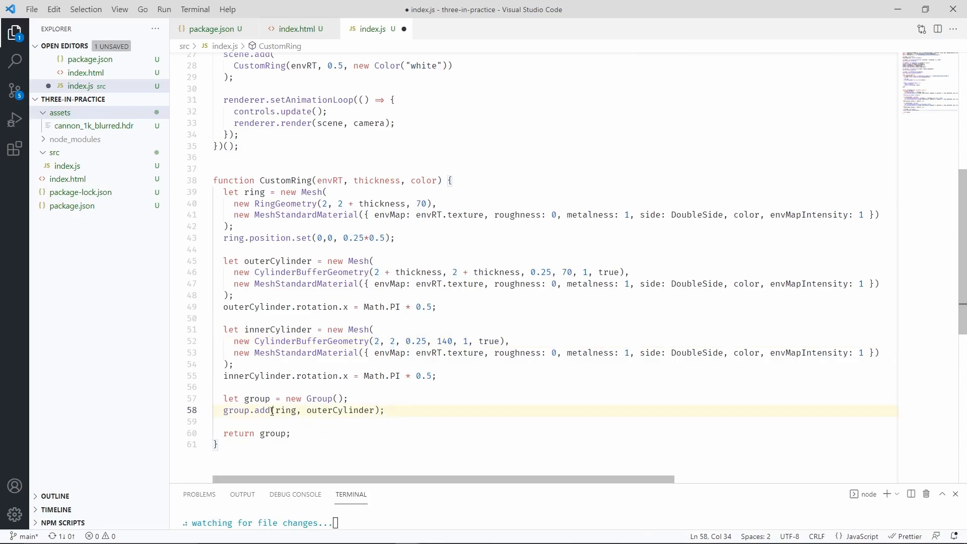
{"action": "type", "text": ", innerCylinder"}
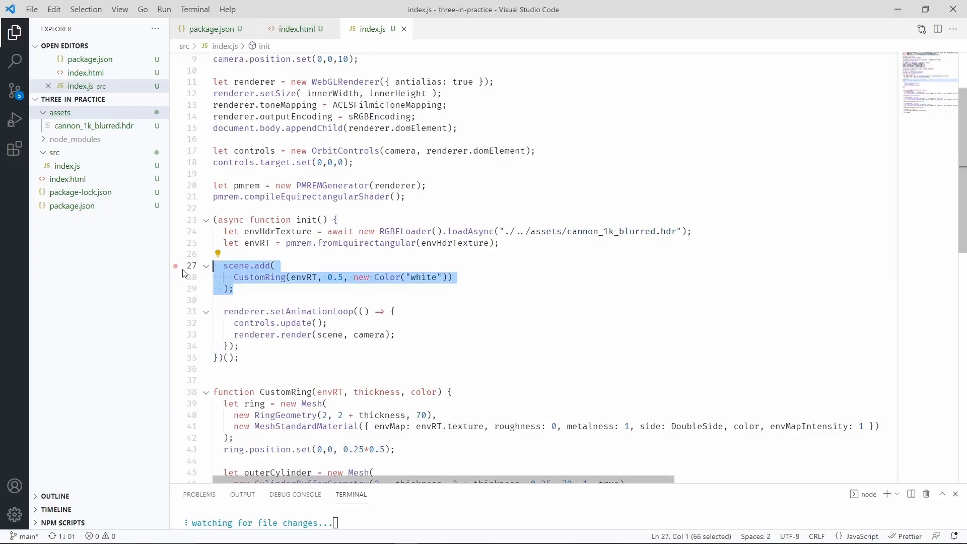
{"action": "type", "text": "let ring1 = CustomRing(envRT, 0.65, \"white\");"}
{"action": "type", "text": "ring1.scale.set(0.75, 0.75);"}
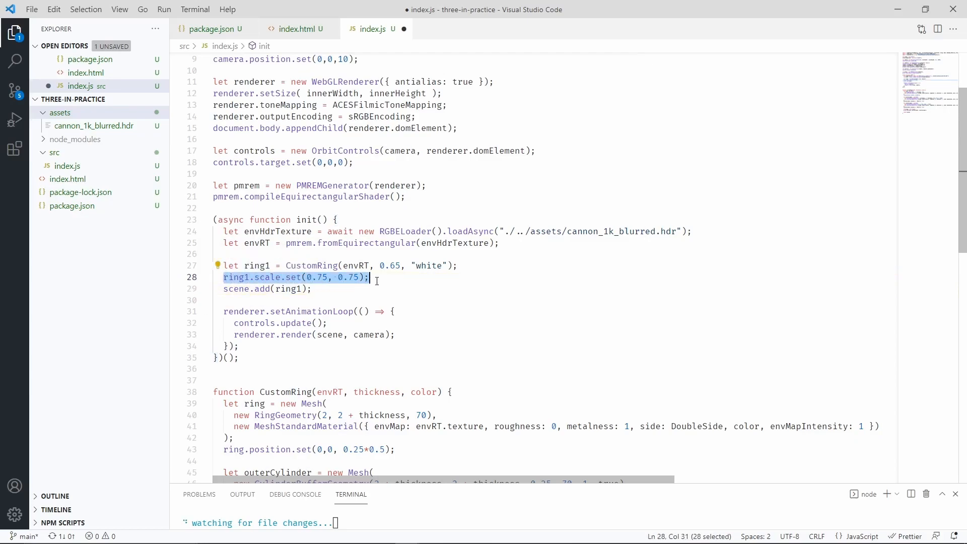
{"action": "key", "text": "Enter"}
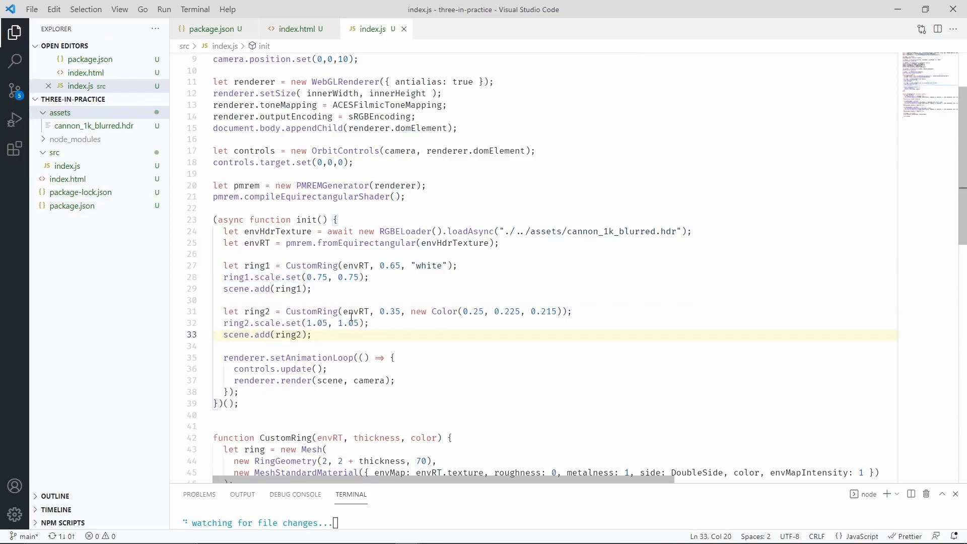
{"action": "double_click", "coordinate": [390, 311]}
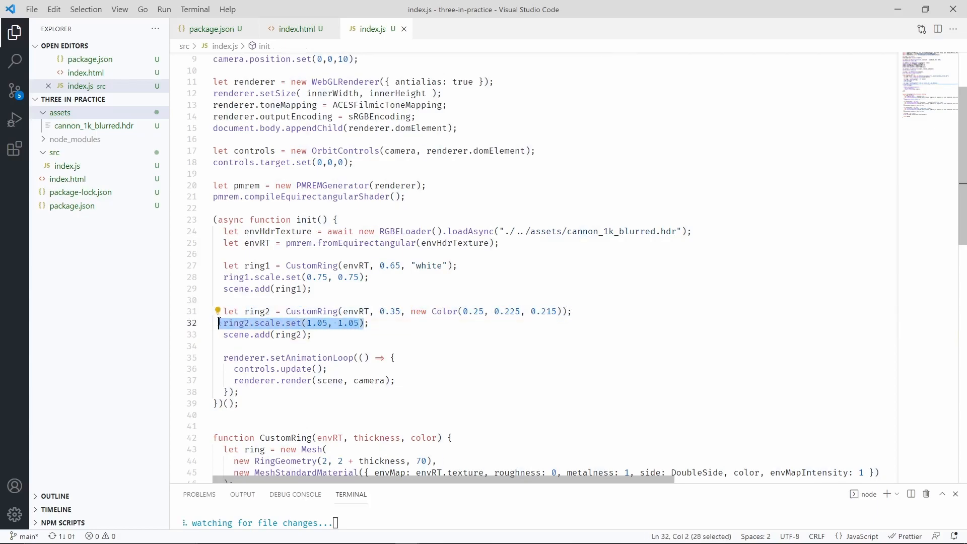
{"action": "key", "text": "Enter"}
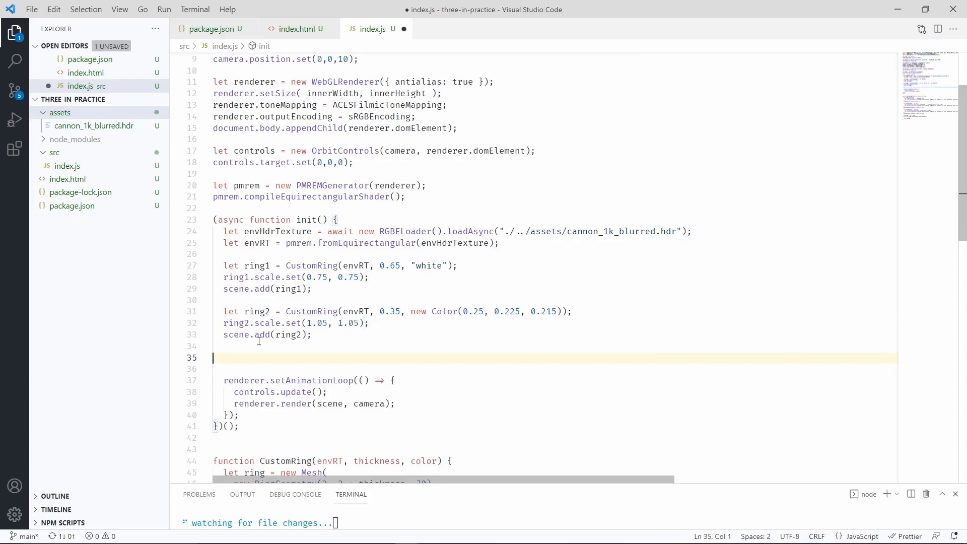
{"action": "type", "text": "let ring3 = CustomRing(envRT, 0.15, new Color(0.7, 0.7, 0.7));"}
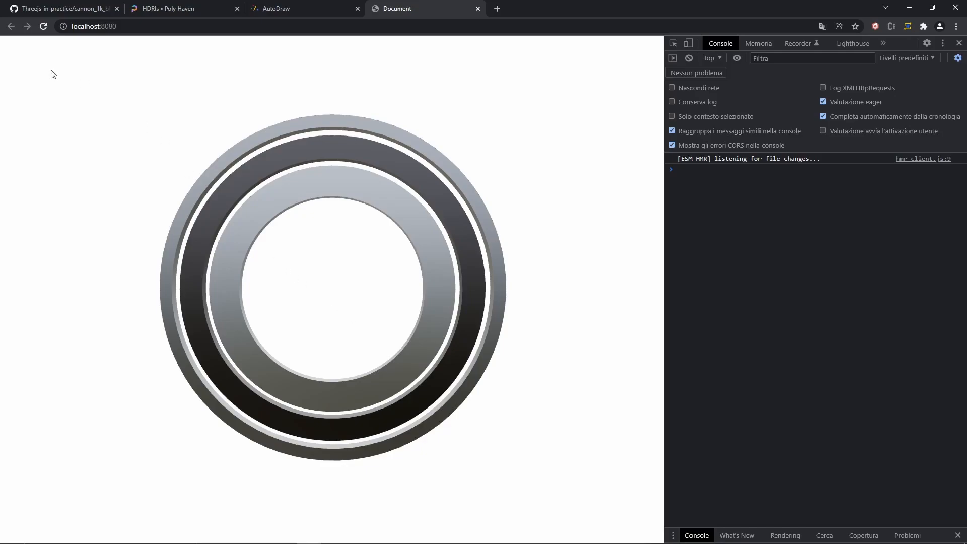
{"action": "mouse_move", "coordinate": [587, 185]}
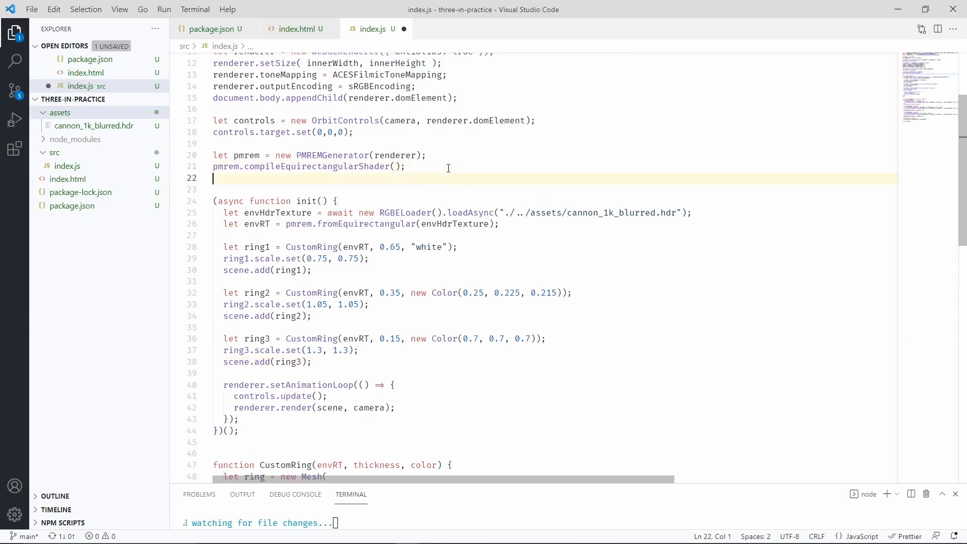
Add mousePos = new Vector2(0,0) and a mousemove listener logging centred x and y.
{"action": "type", "text": "let mousePos = new Vector2(0,0);"}
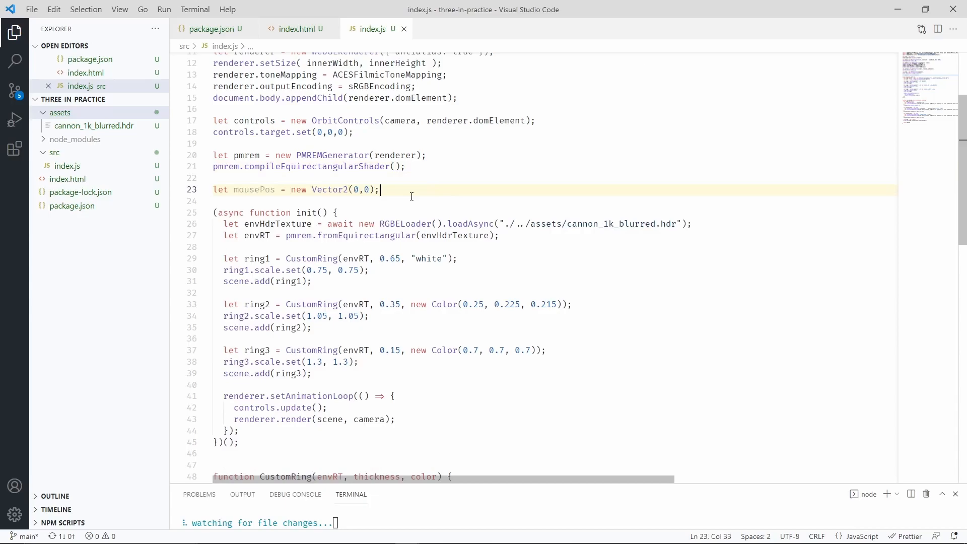
{"action": "type", "text": "window.addEventListener(\"mousemove\", (e) => {"}
{"action": "type", "text": "let y = e.clientY - innerHeight * 0.5;"}
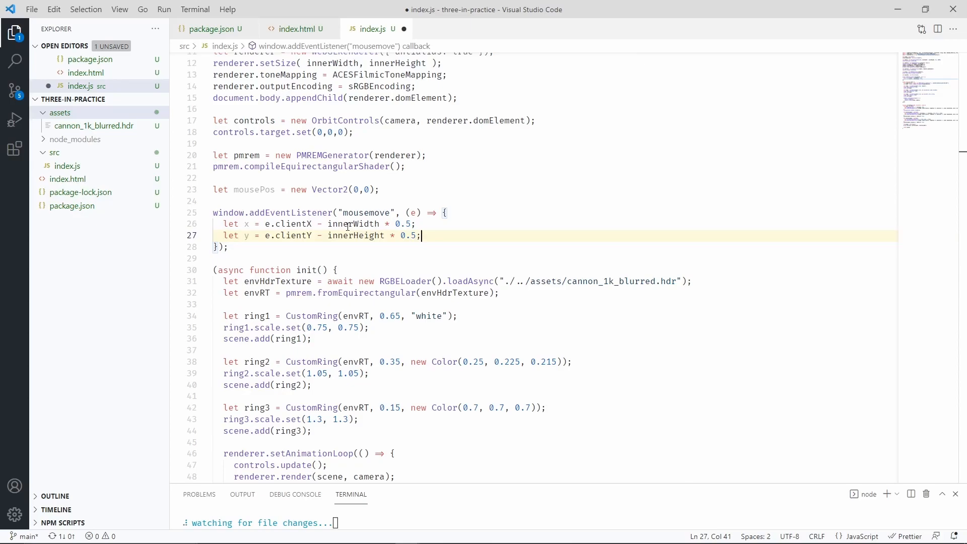
{"action": "type", "text": "console.log(\"x: \" + x + \" y: \" + y);"}
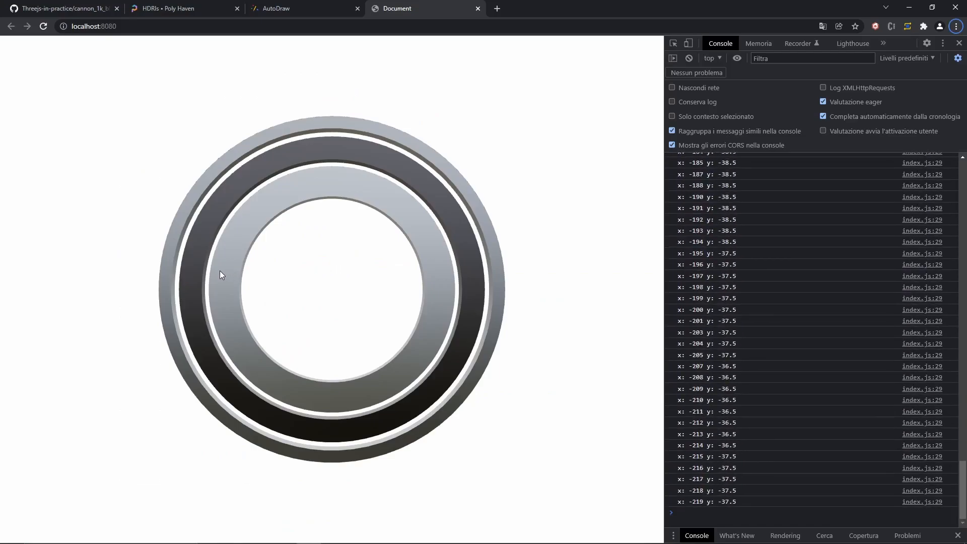
{"action": "mouse_move", "coordinate": [154, 283]}
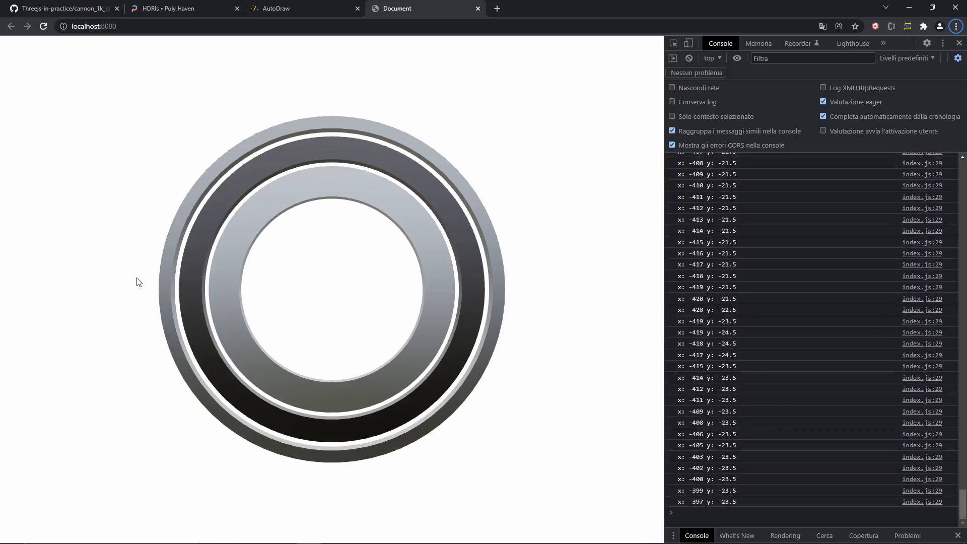
{"action": "mouse_move", "coordinate": [434, 281]}
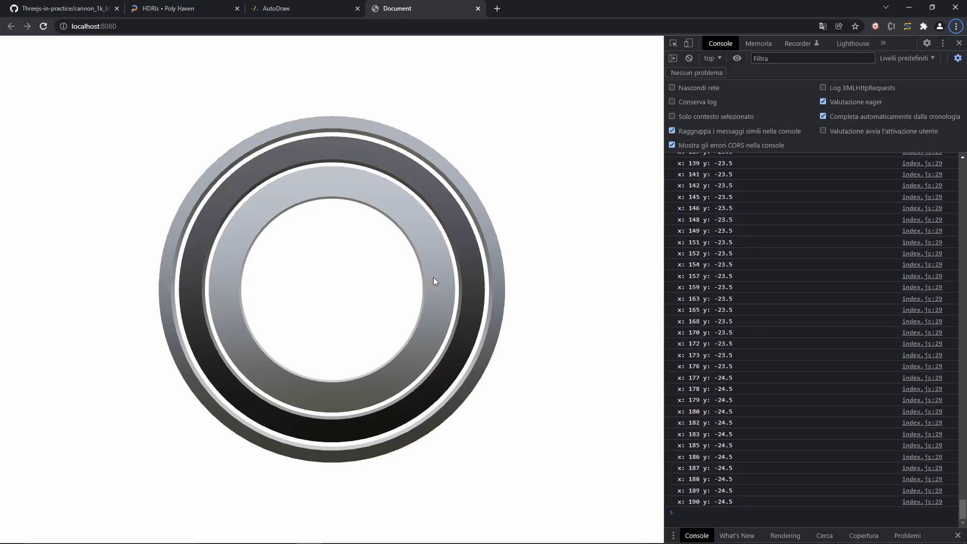
{"action": "mouse_move", "coordinate": [557, 283]}
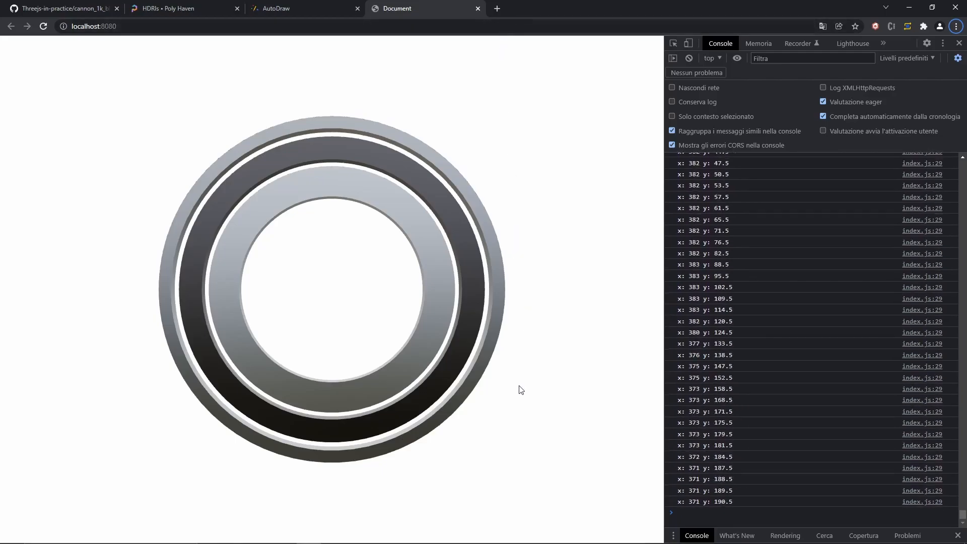
{"action": "mouse_move", "coordinate": [413, 257]}
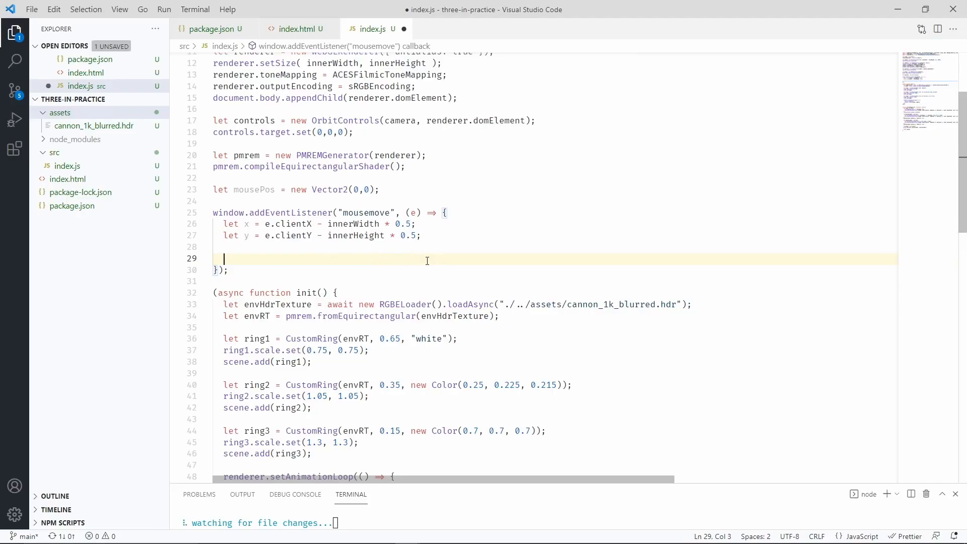
Set mousePos.x = x * 0.001 and mousePos.y = y * 0.001 in the handler, then save.
{"action": "type", "text": "mousePos.x = x * 0.001;"}
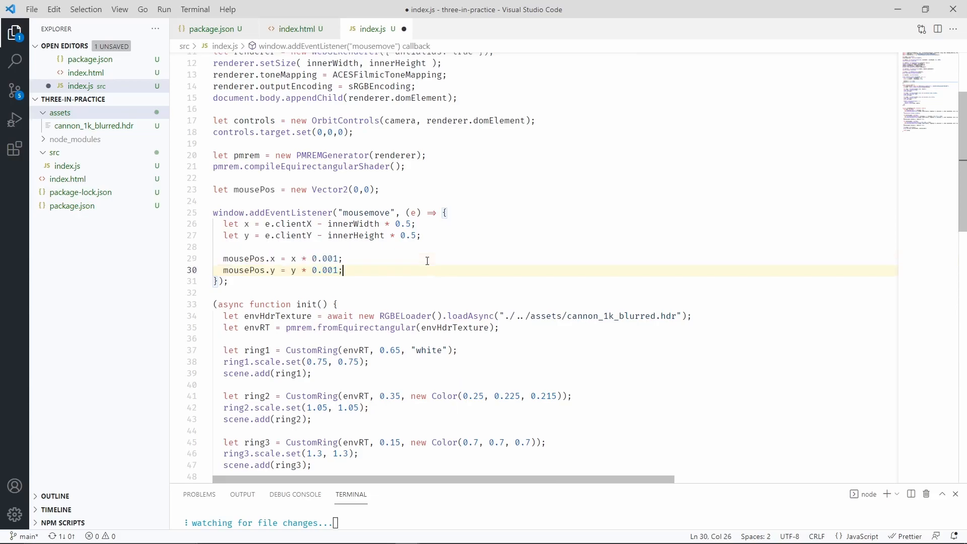
{"action": "left_click", "coordinate": [297, 258]}
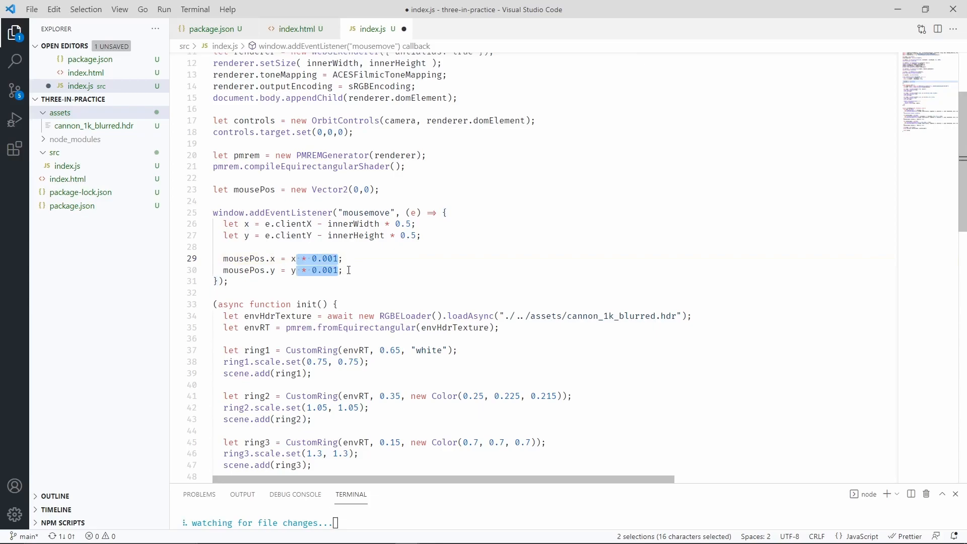
{"action": "left_click", "coordinate": [344, 269]}
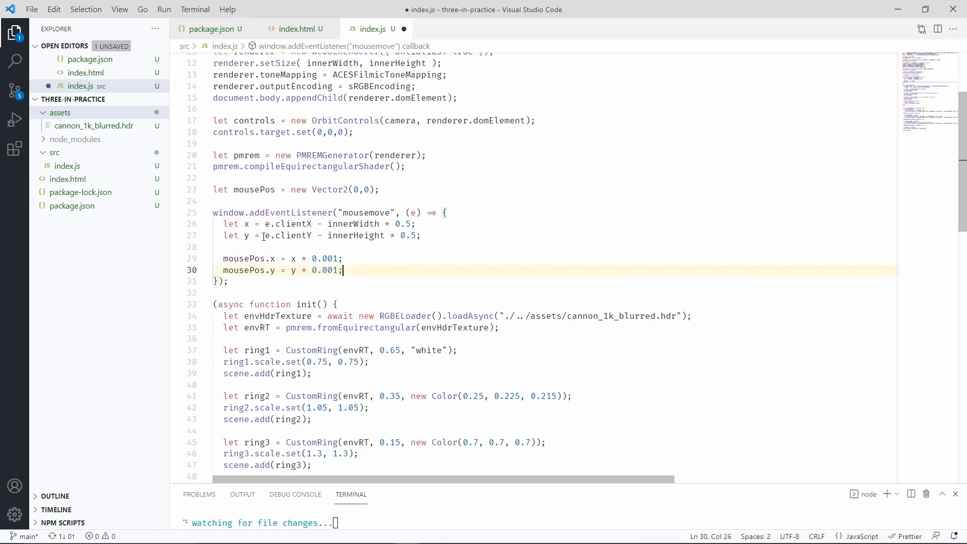
{"action": "key", "text": "ctrl+s"}
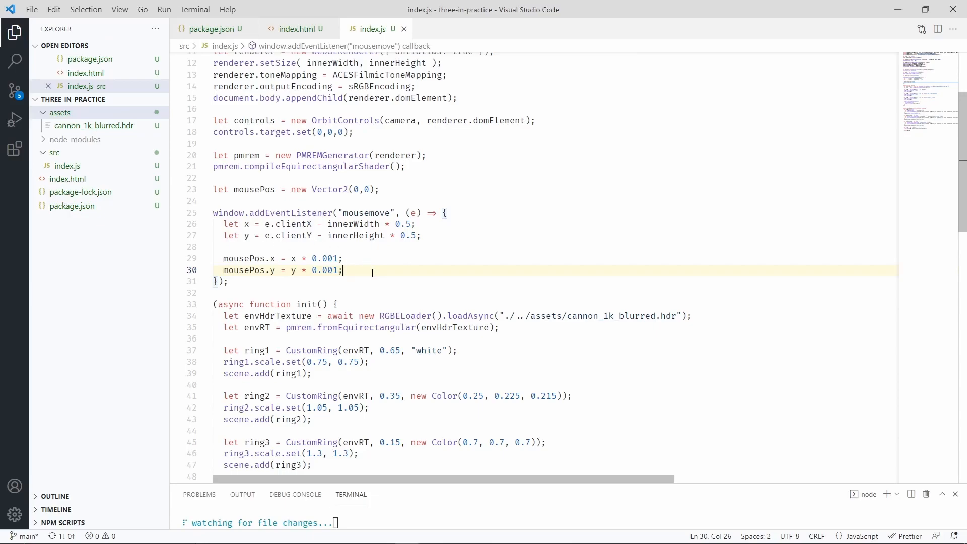
{"action": "mouse_move", "coordinate": [245, 189]}
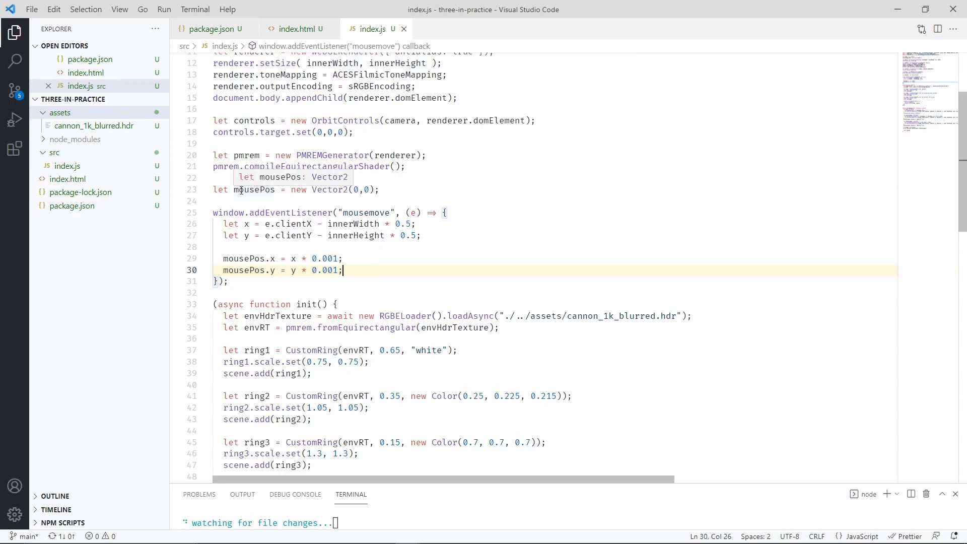
{"action": "mouse_move", "coordinate": [245, 199]}
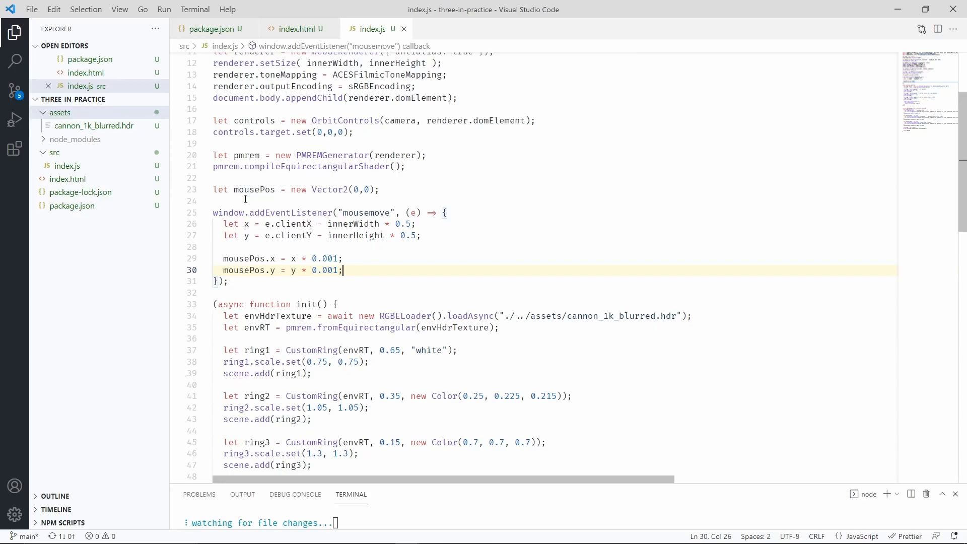
{"action": "mouse_move", "coordinate": [245, 235]}
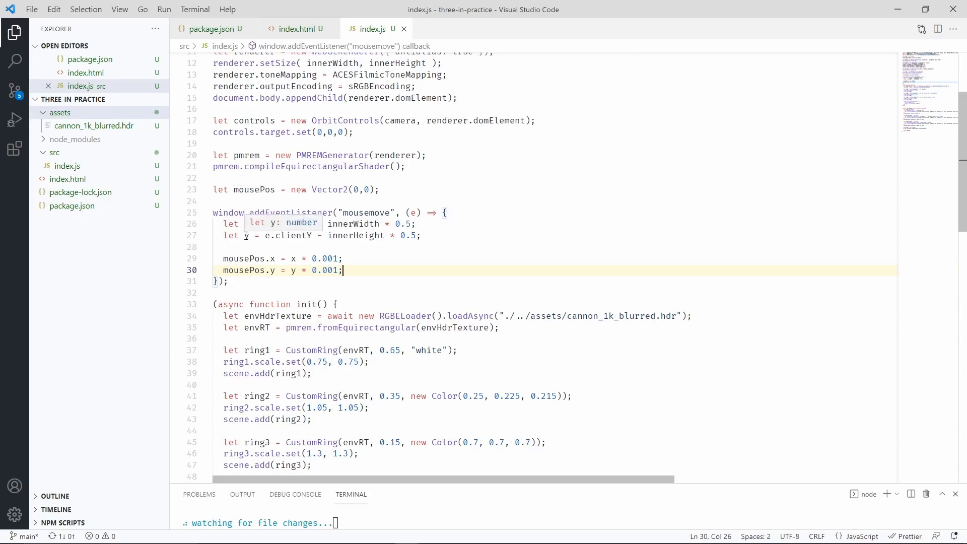
{"action": "scroll", "scroll_direction": "down", "scroll_amount": 3}
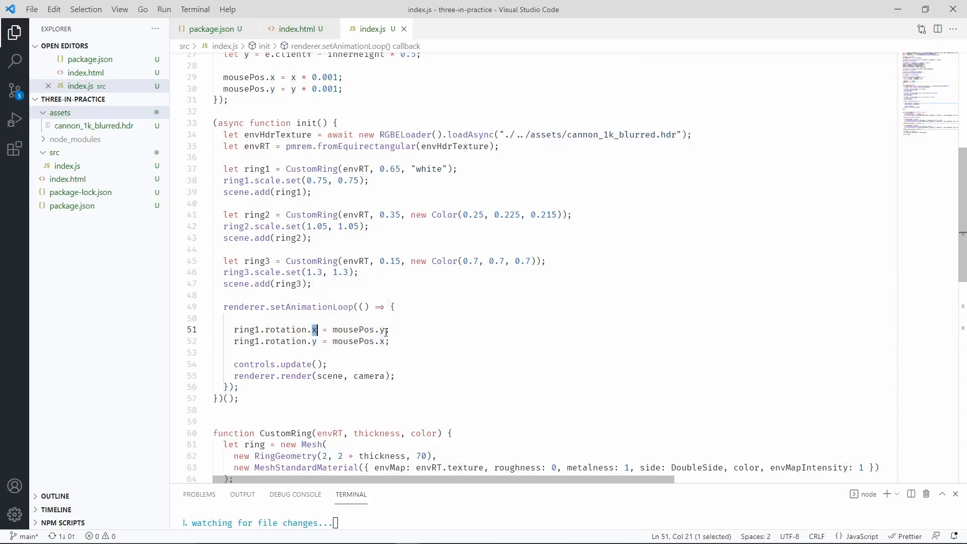
{"action": "mouse_move", "coordinate": [392, 333]}
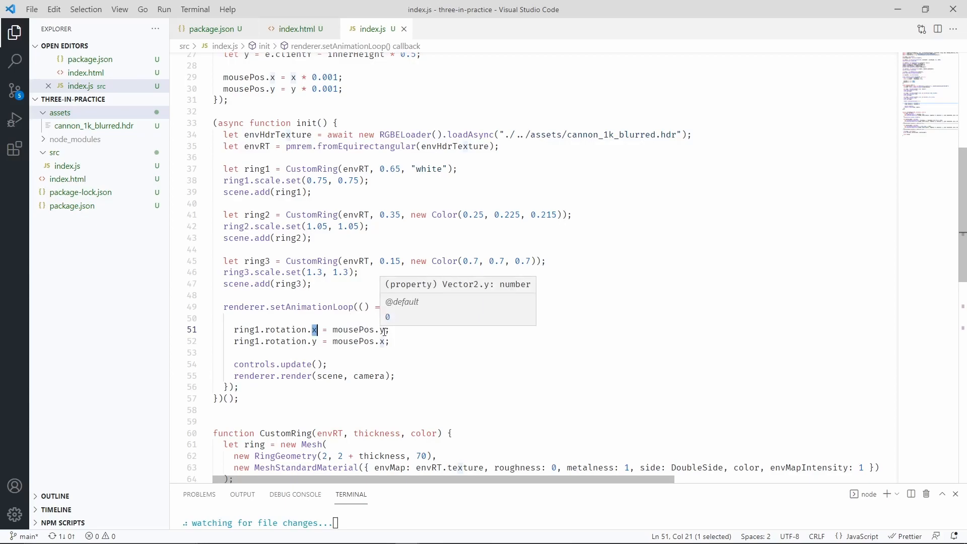
Add ring1.rotation.x = mousePos.y and ring1.rotation.y = mousePos.x inside setAnimationLoop.
{"action": "left_click", "coordinate": [390, 341]}
{"action": "type", "text": " * 1.2"}
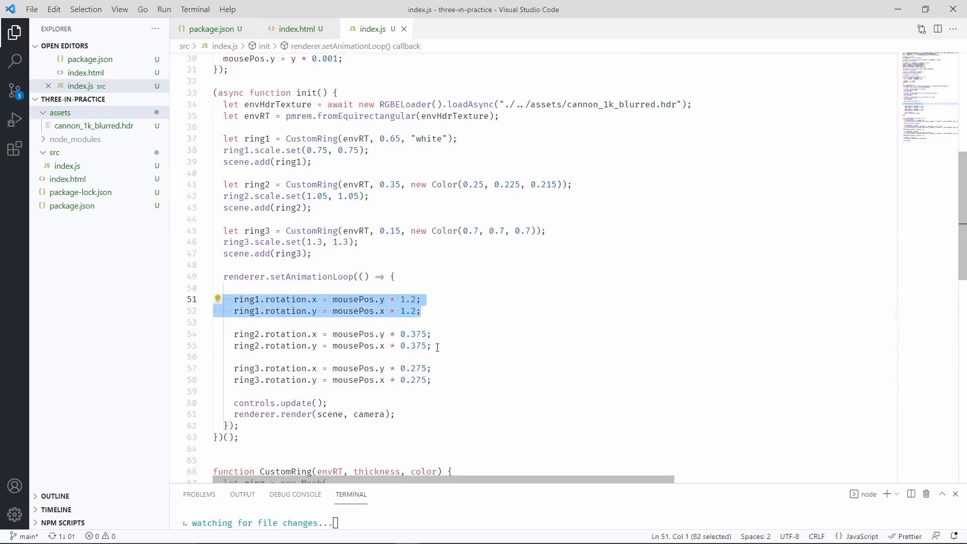
Prefix mousePos with a minus on both ring3 rotation lines and save.
{"action": "left_click", "coordinate": [433, 346]}
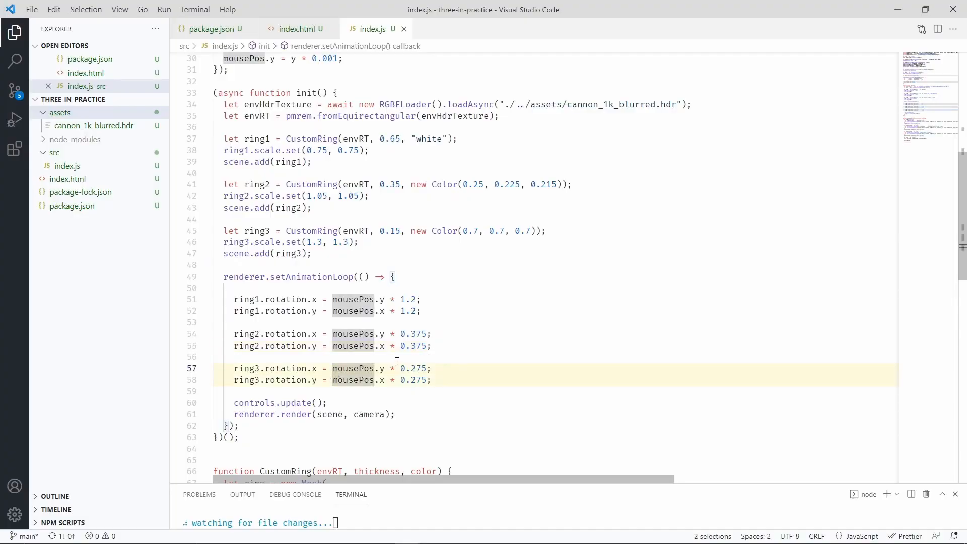
{"action": "type", "text": "-"}
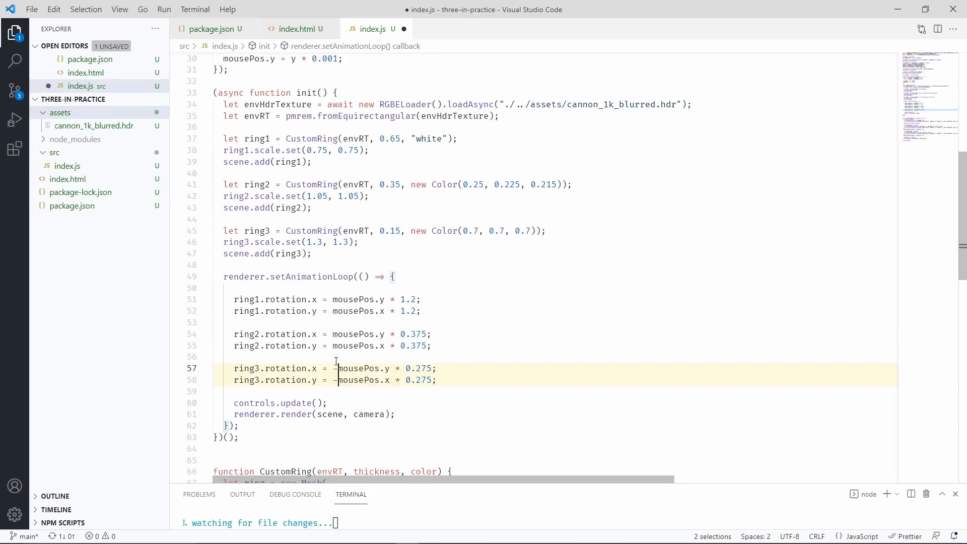
{"action": "key", "text": "ctrl+s"}
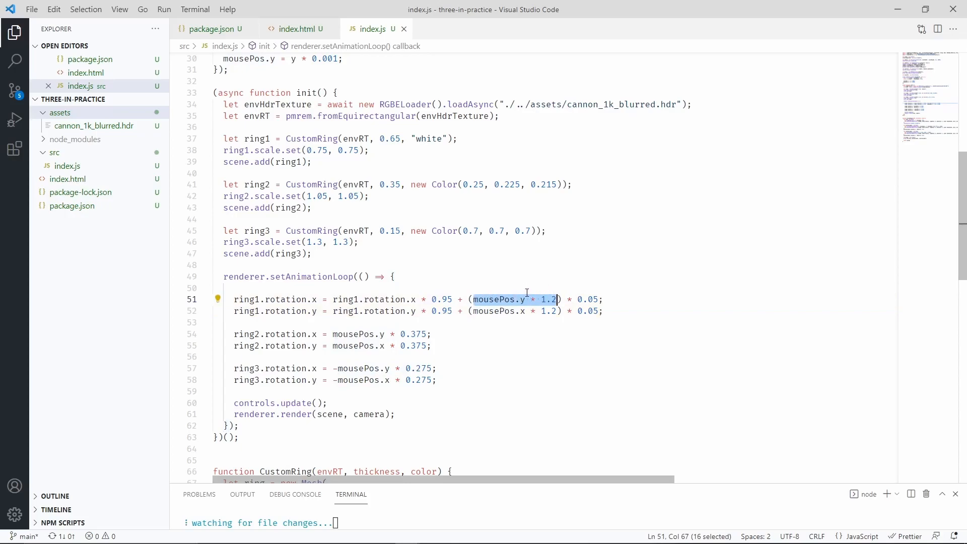
Review ring1's rotation lines, highlighting the 0.95 previous-rotation weight and the mousePos × 1.2 target term.
{"action": "left_click", "coordinate": [432, 333]}
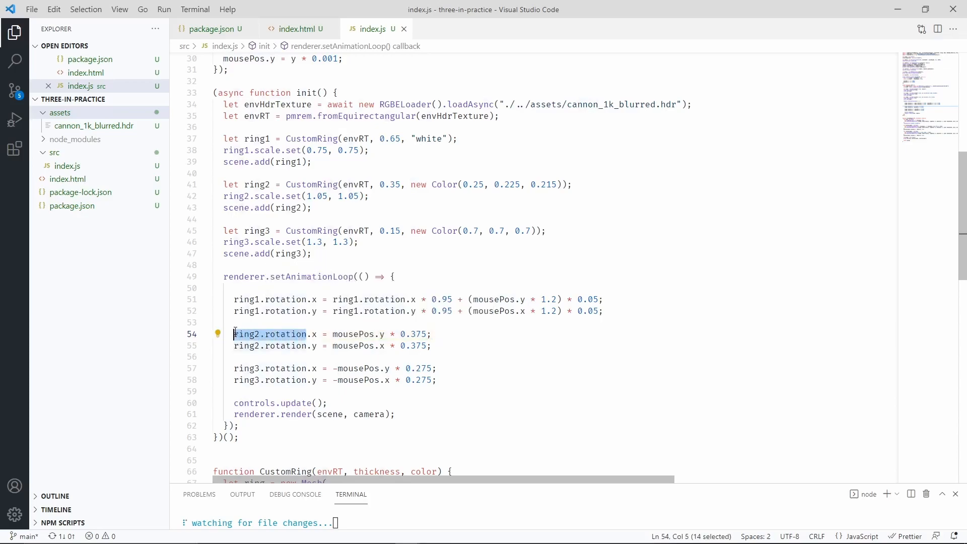
{"action": "left_click", "coordinate": [376, 321]}
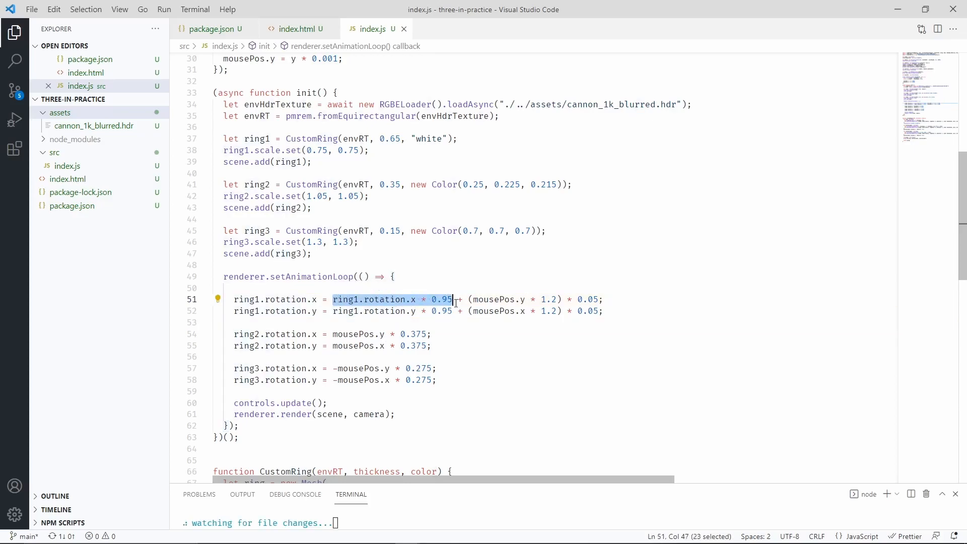
{"action": "mouse_move", "coordinate": [414, 299]}
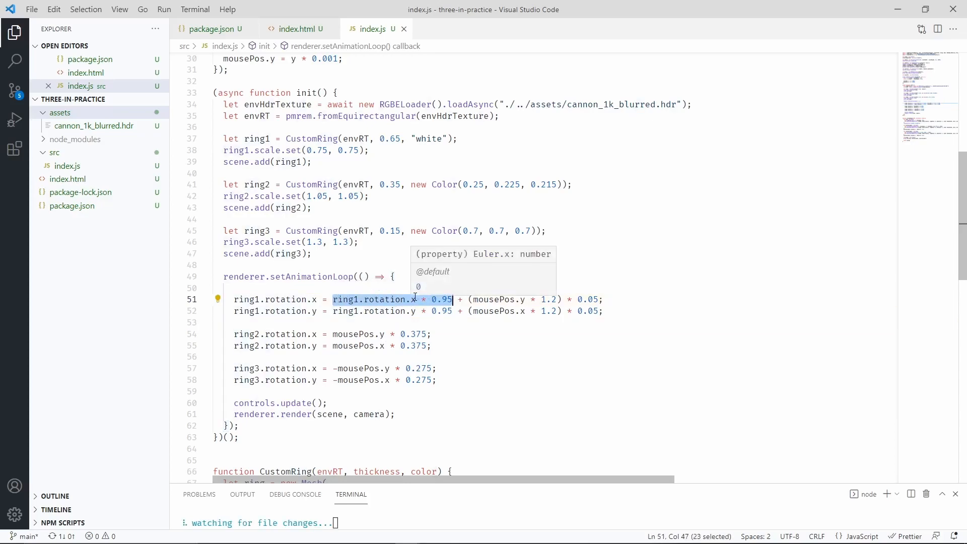
{"action": "left_click", "coordinate": [374, 300]}
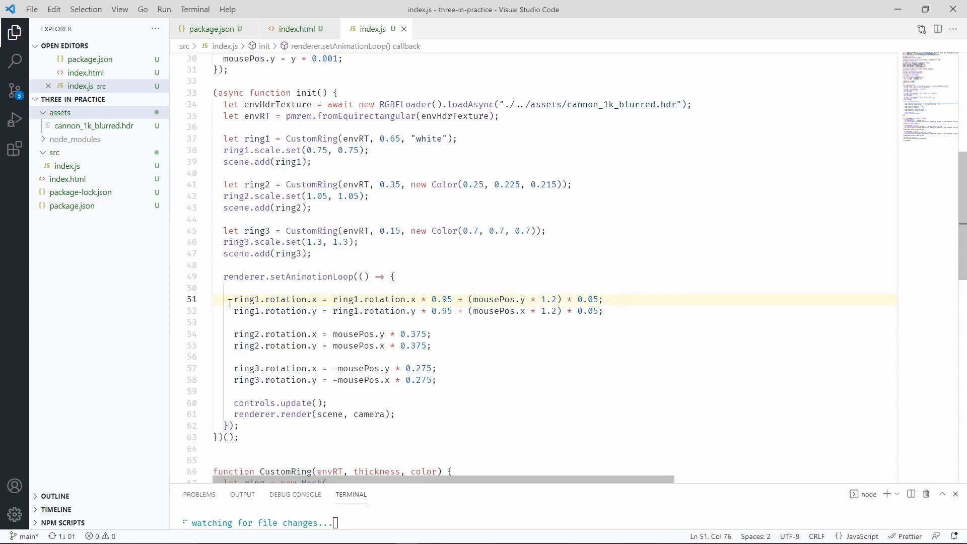
{"action": "double_click", "coordinate": [287, 299]}
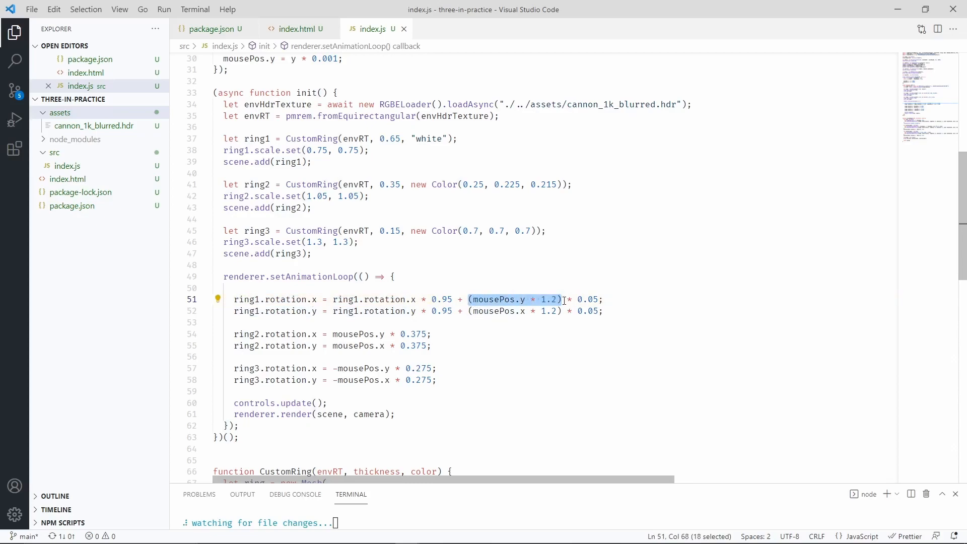
{"action": "mouse_move", "coordinate": [432, 286]}
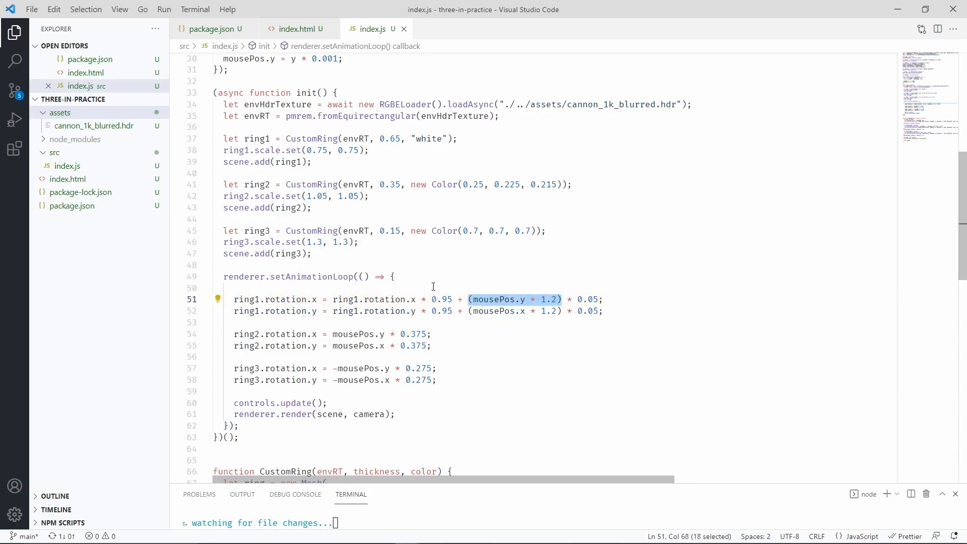
{"action": "left_click", "coordinate": [430, 288]}
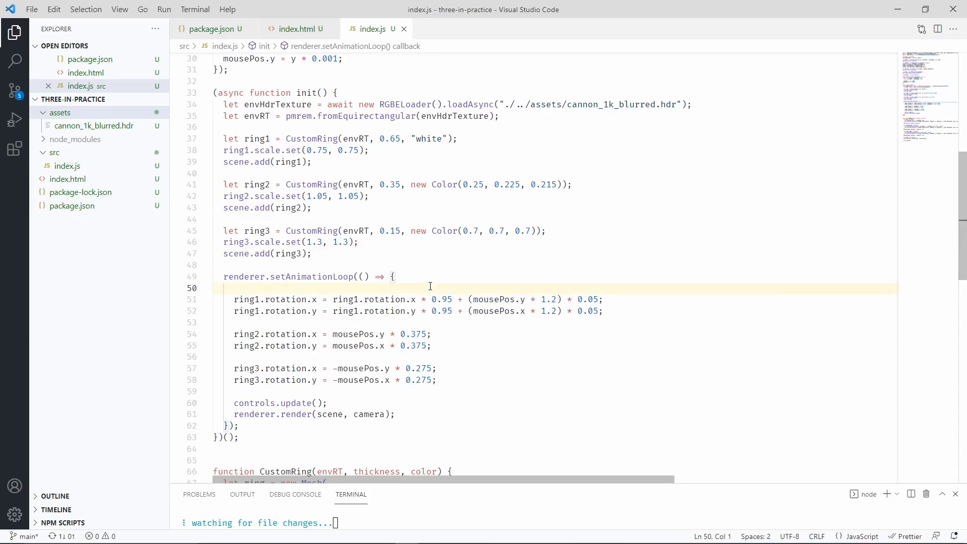